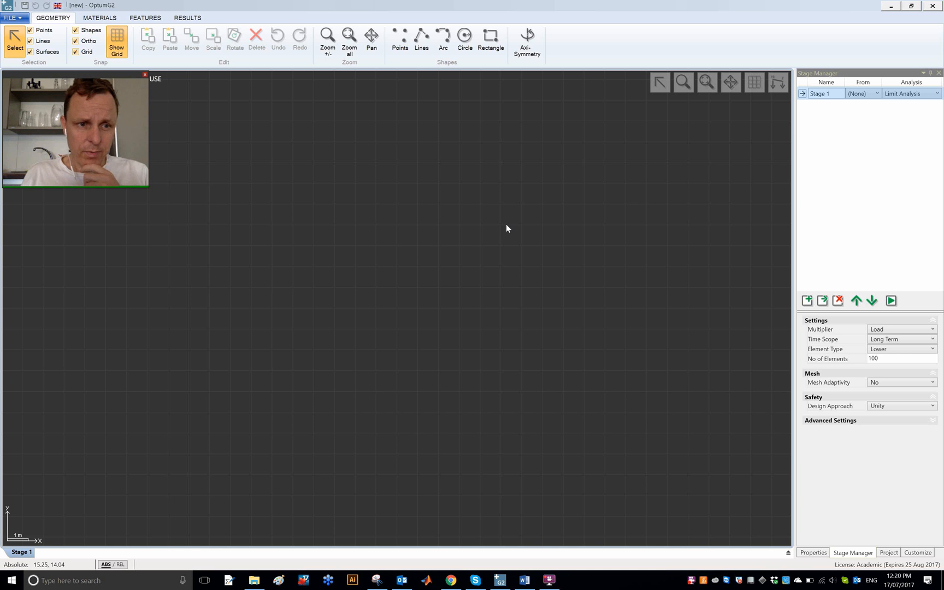
pyautogui.moveTo(431, 195)
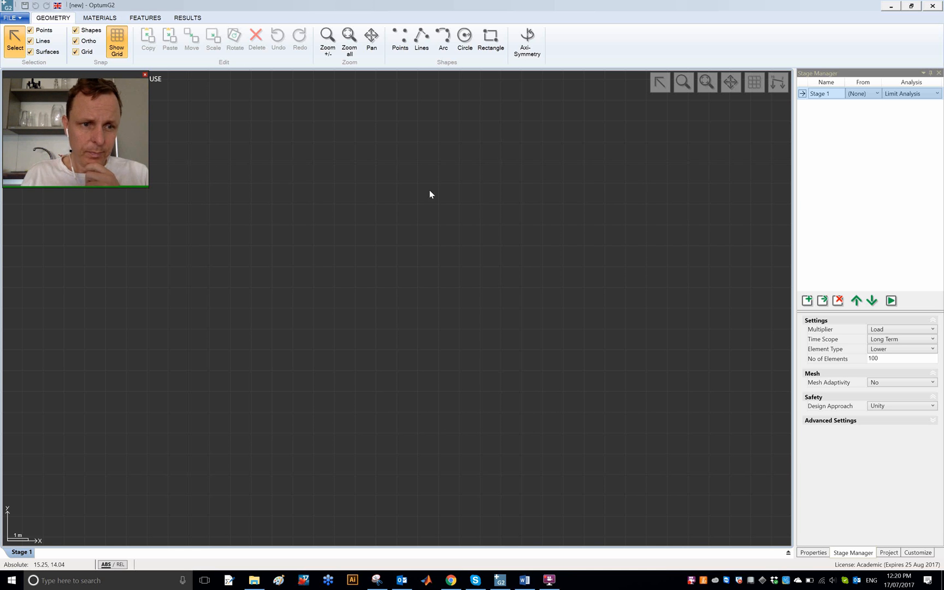
# Load the 1 Shallow Foundation 1 example project from the File menu.
pyautogui.click(12, 19)
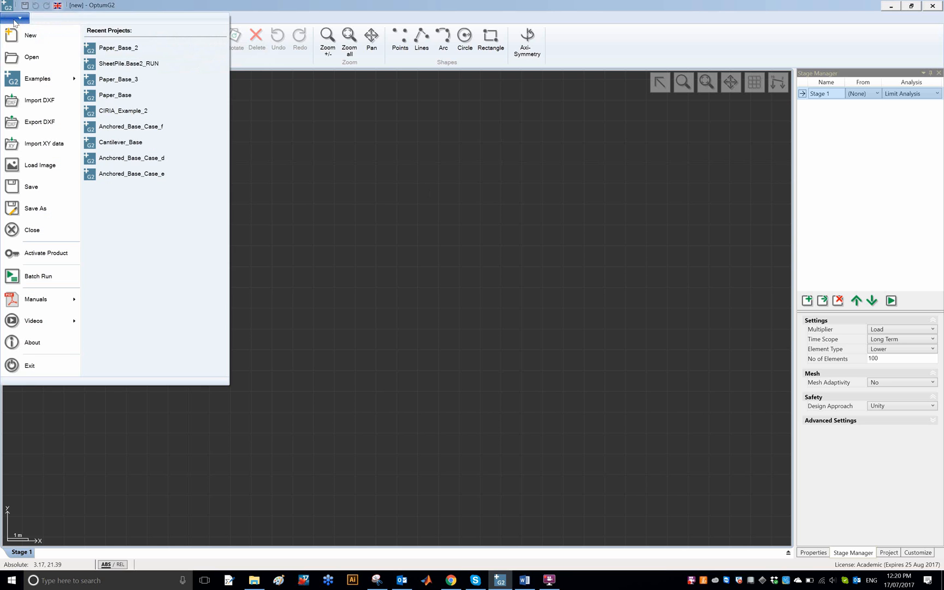
pyautogui.moveTo(54, 82)
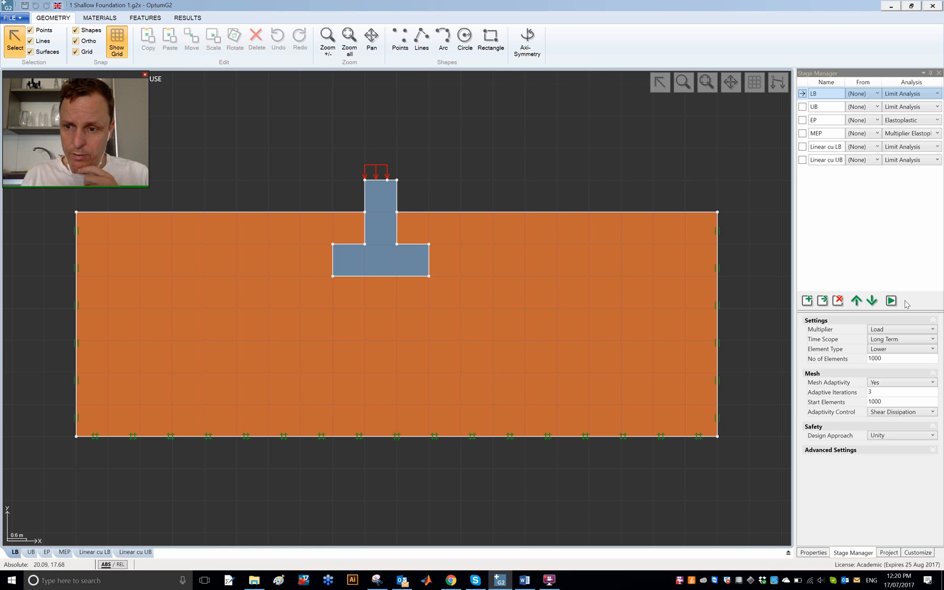
# Run the LB limit-analysis stage and dismiss the finished analysis log.
pyautogui.click(891, 301)
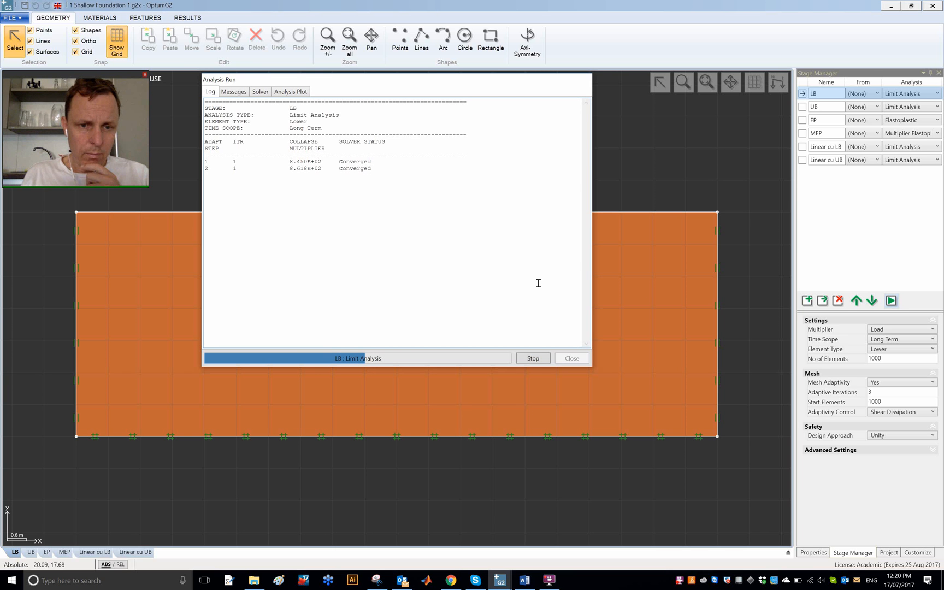
pyautogui.moveTo(574, 359)
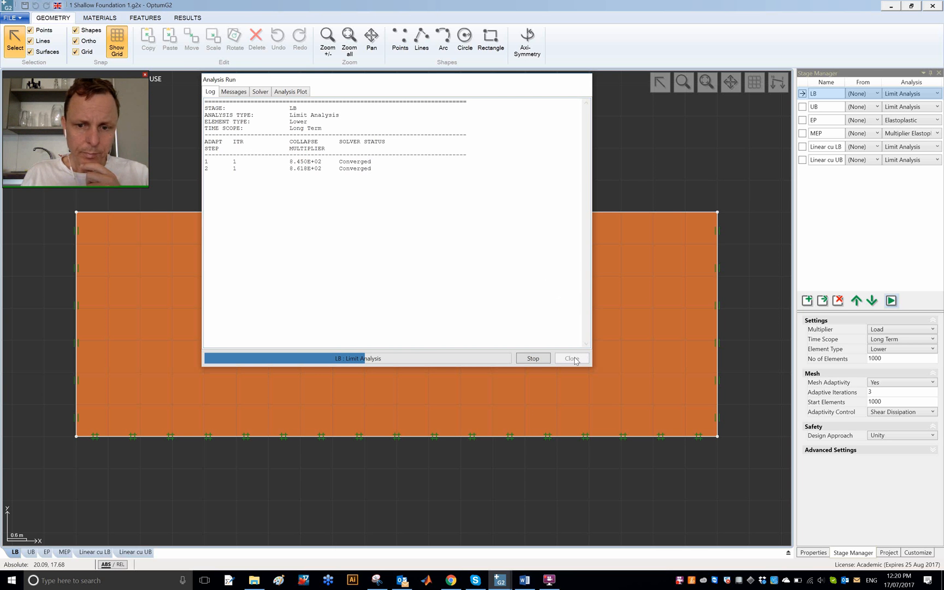
pyautogui.click(573, 358)
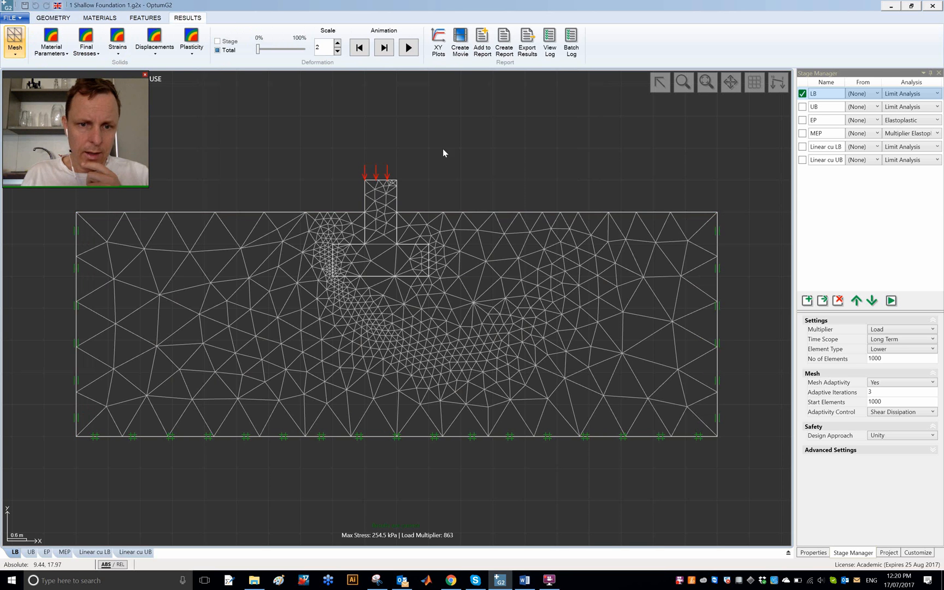
# Display the LB result as a total displacement |u| contour plot.
pyautogui.click(155, 42)
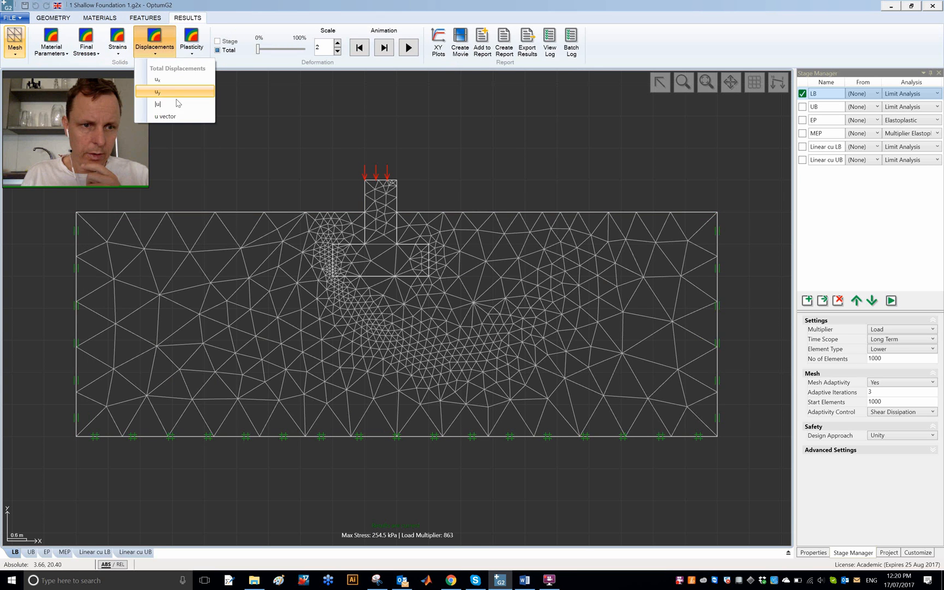
pyautogui.click(158, 102)
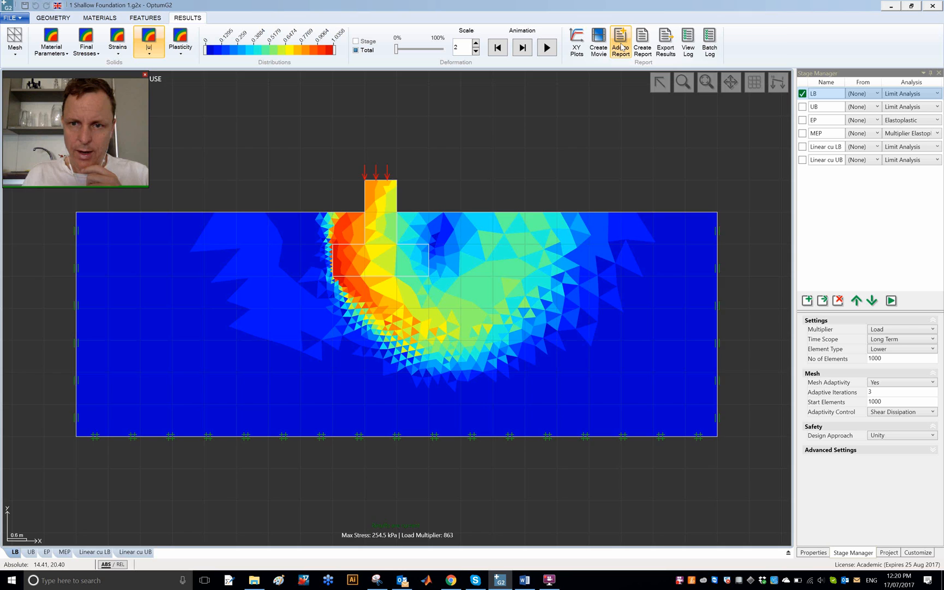
# Add the |u| plot to the report as image |u|_LB, preview it in the LB section, and close setup.
pyautogui.click(620, 39)
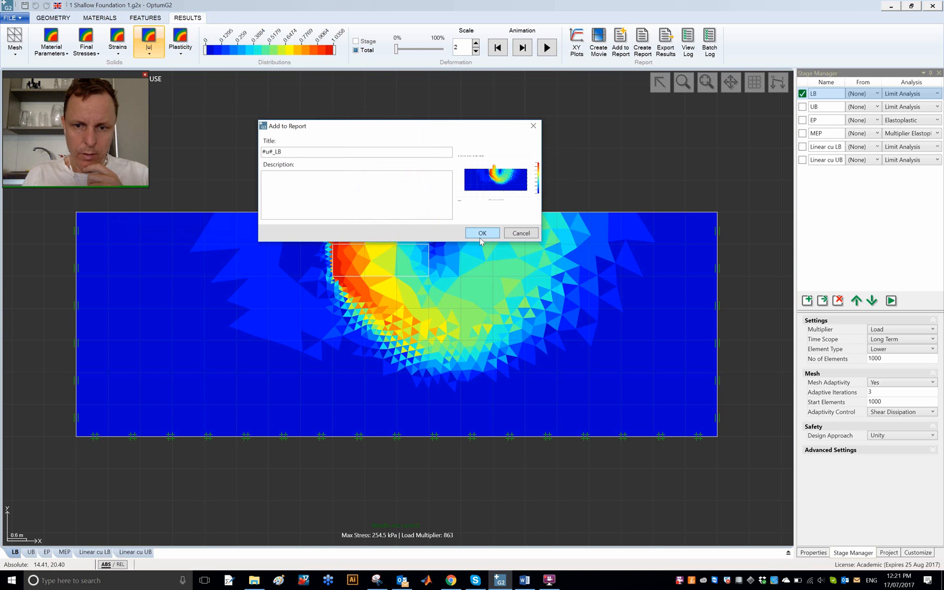
pyautogui.click(482, 233)
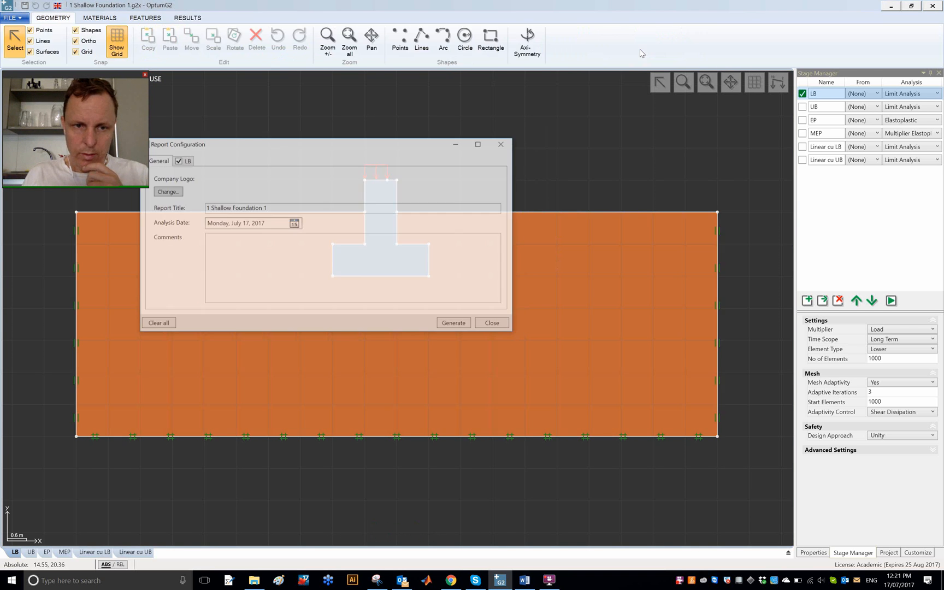
pyautogui.click(185, 159)
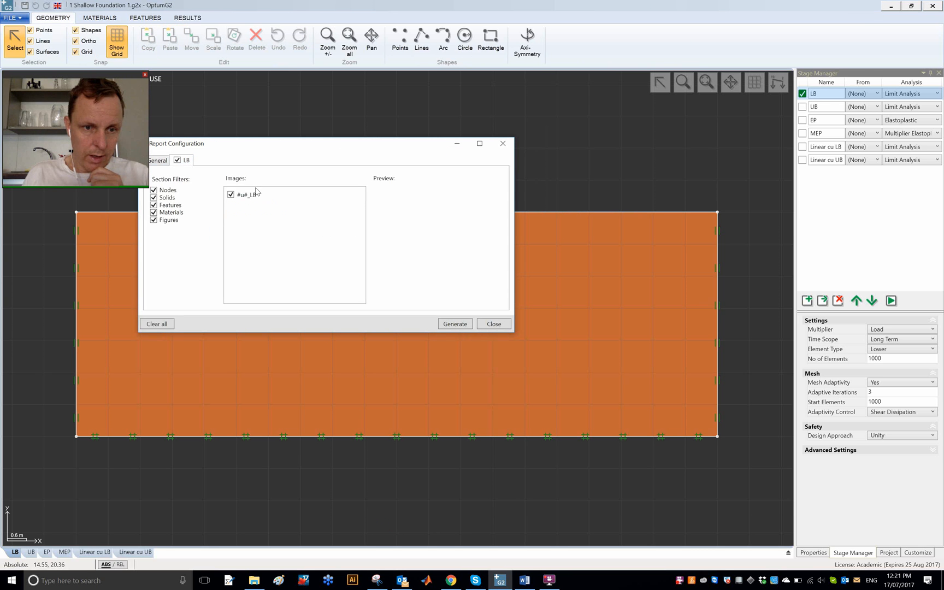
pyautogui.click(250, 194)
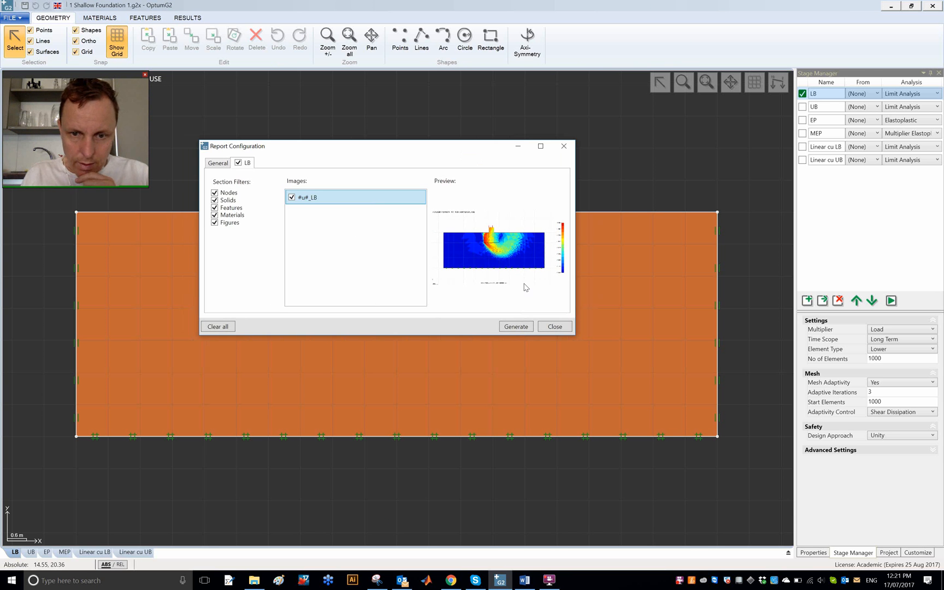
pyautogui.moveTo(522, 269)
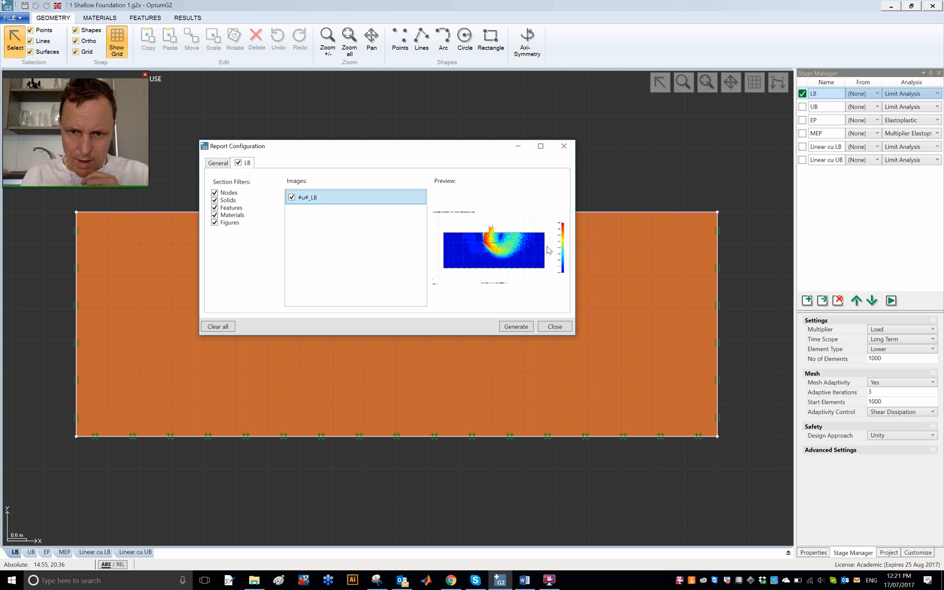
pyautogui.moveTo(508, 290)
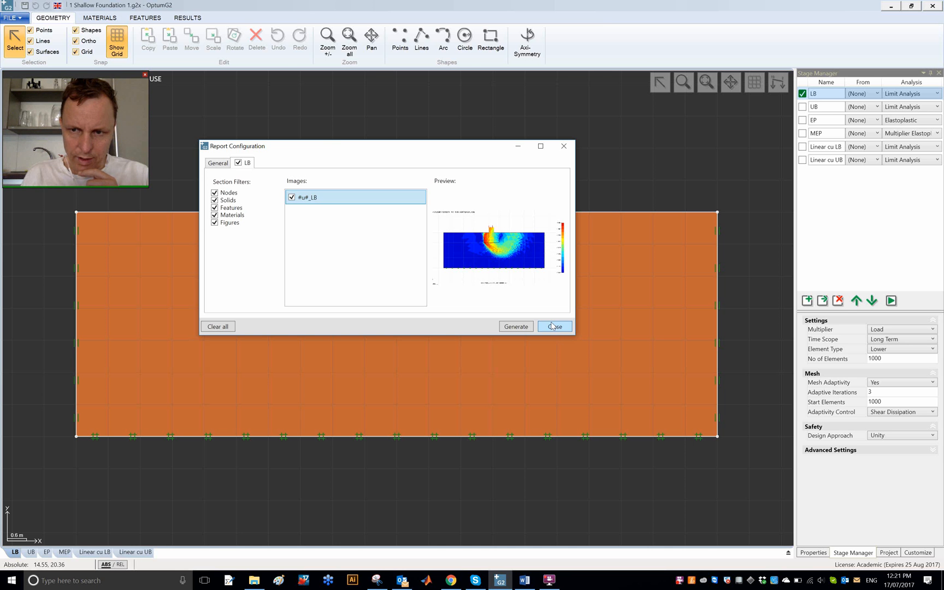
pyautogui.click(554, 326)
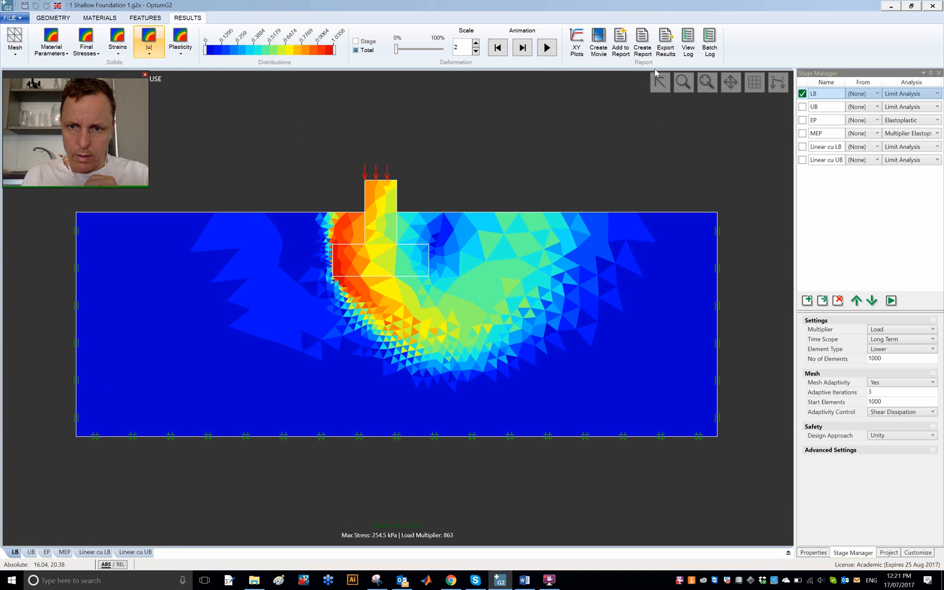
# Reopen report setup and preview the first |u|_LB image in the LB section.
pyautogui.click(619, 44)
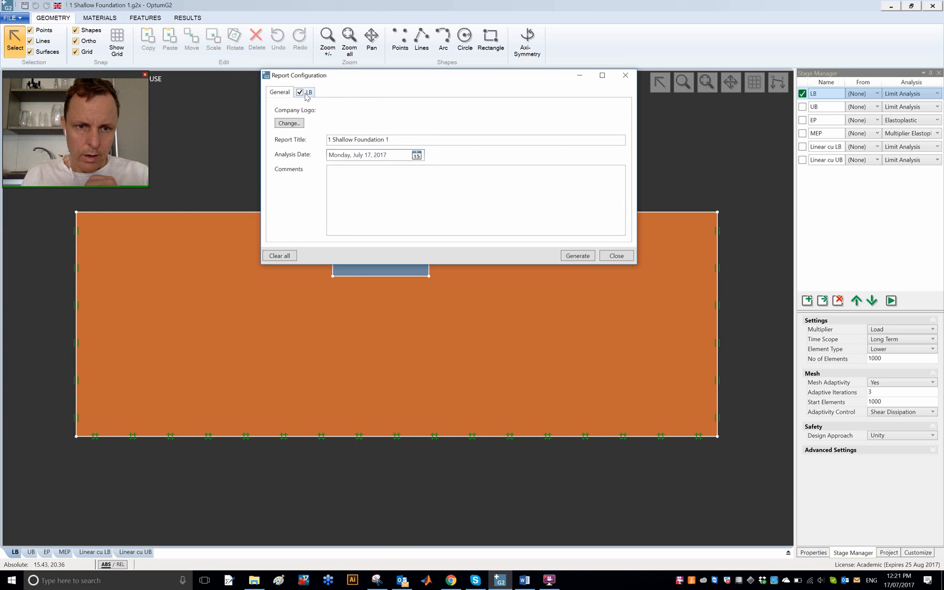
pyautogui.click(309, 92)
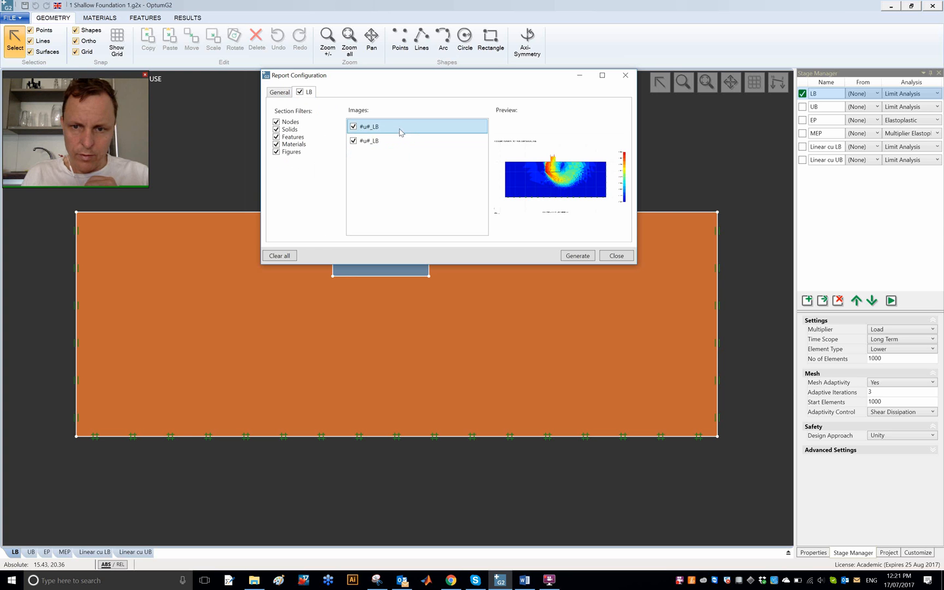
pyautogui.click(401, 140)
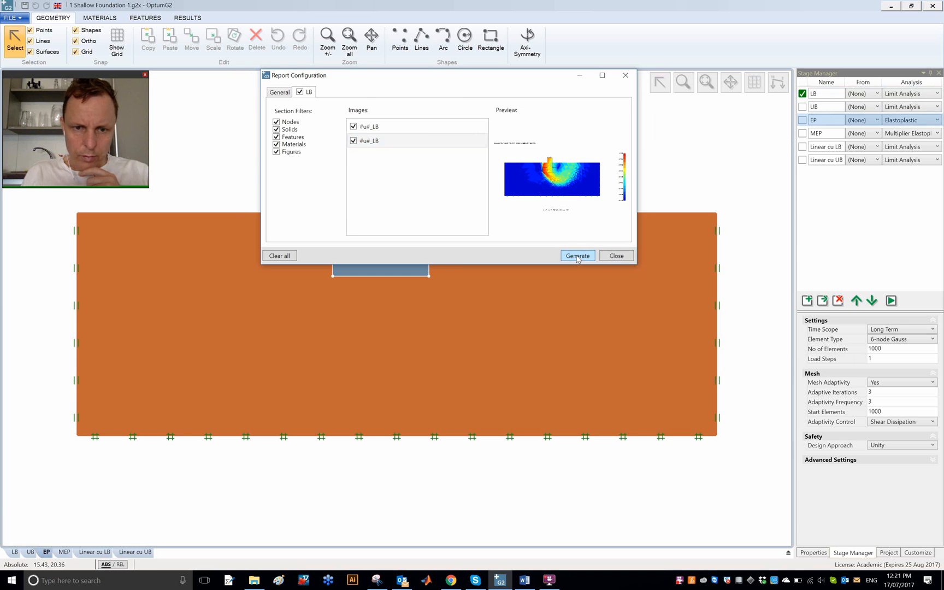
# Generate the report, save it as TestReport in Documents, and close the preview.
pyautogui.click(577, 256)
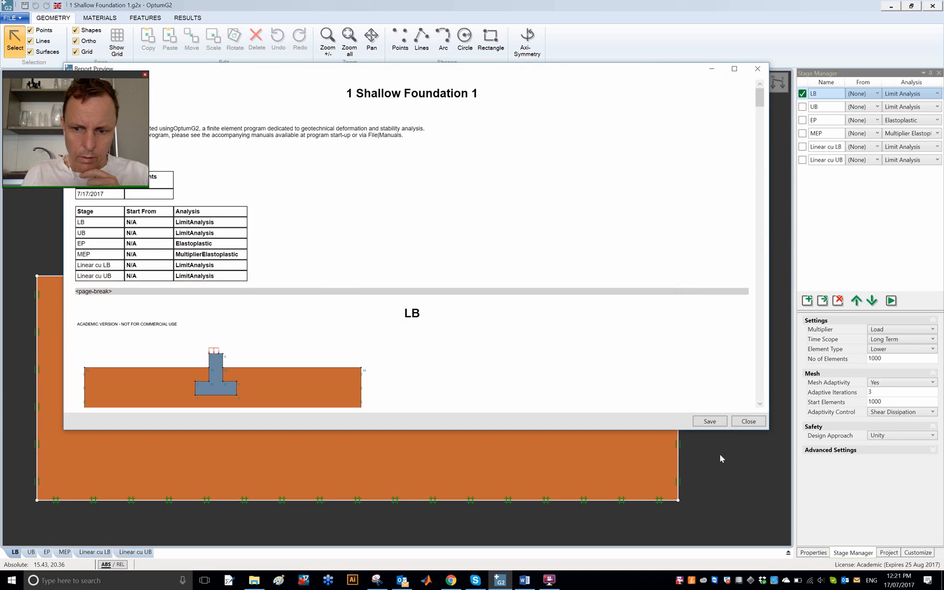
pyautogui.click(710, 421)
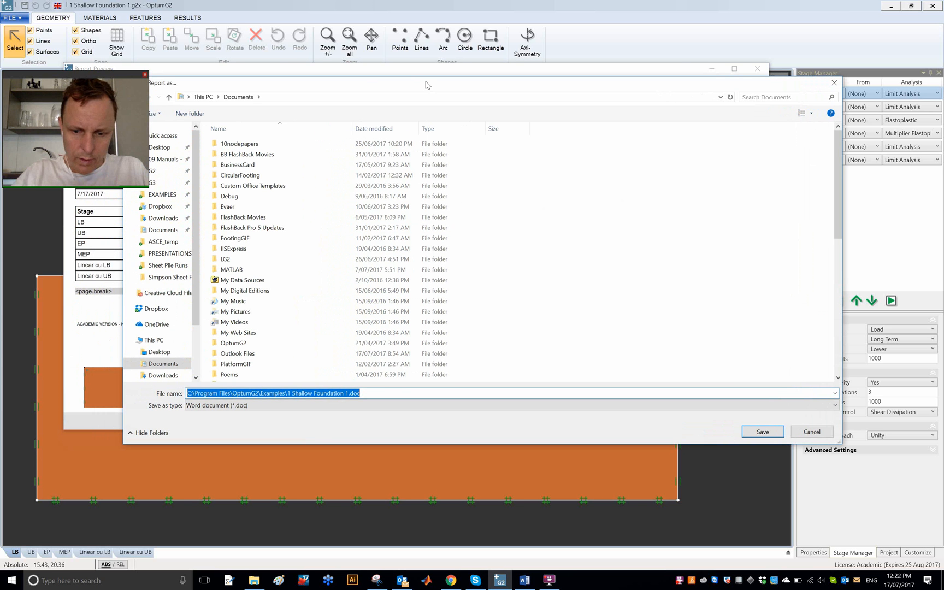
pyautogui.write('T')
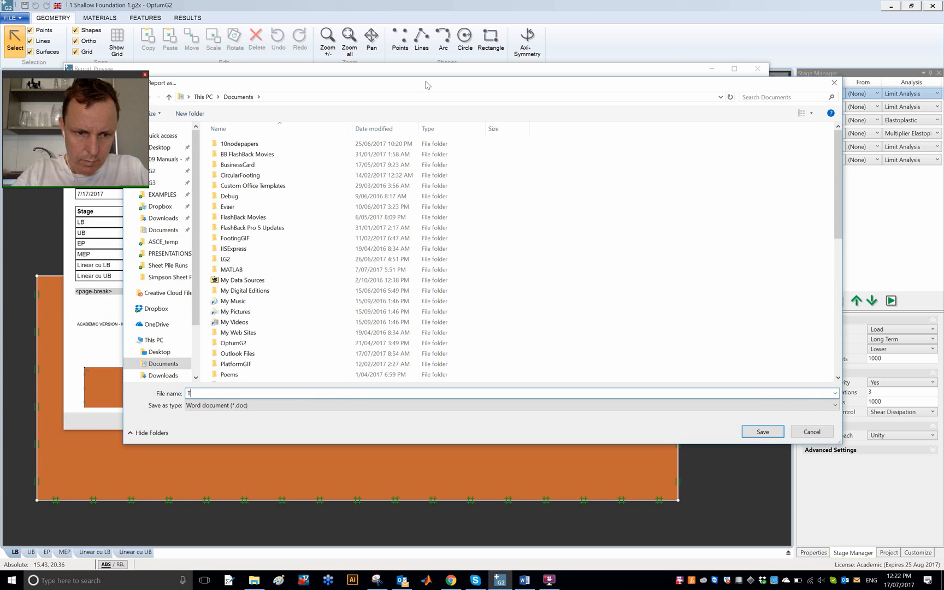
pyautogui.write('TestReport')
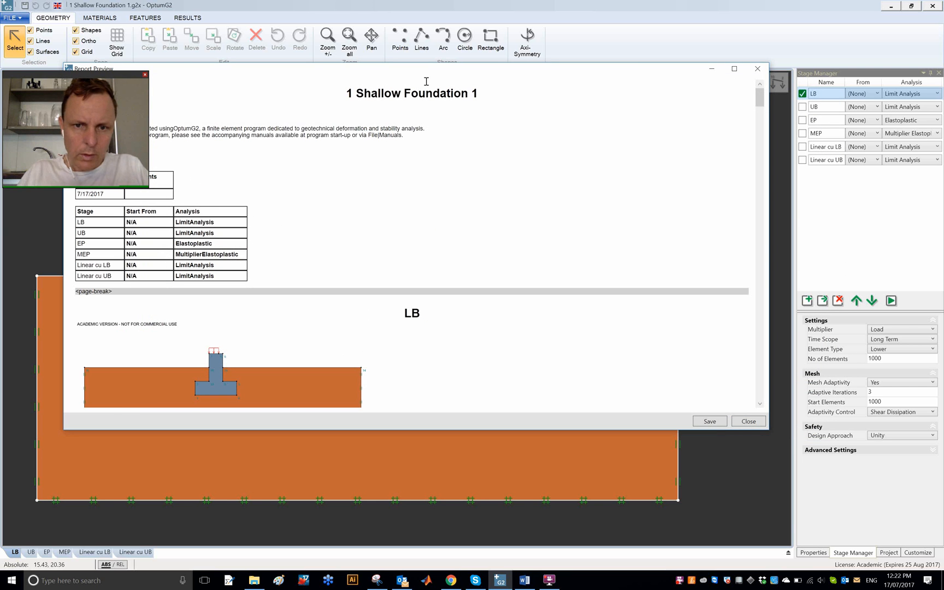
pyautogui.click(748, 422)
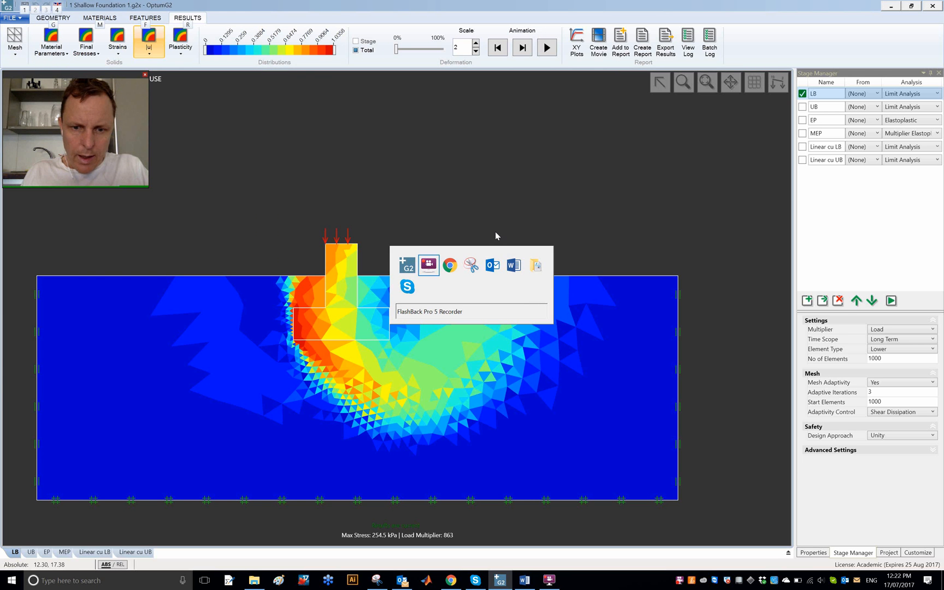
pyautogui.moveTo(535, 265)
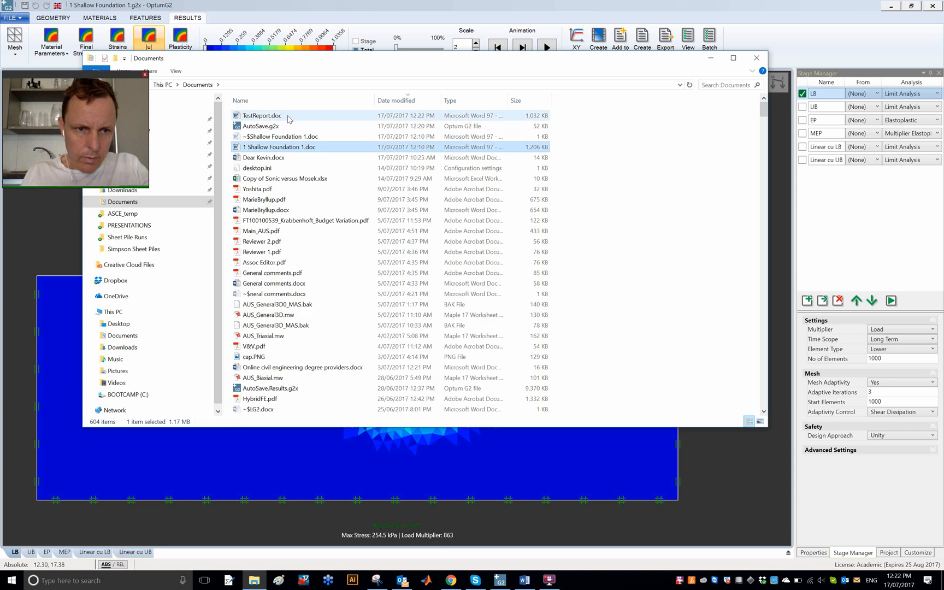
# Open the saved TestReport.doc from Documents in Word.
pyautogui.doubleClick(260, 116)
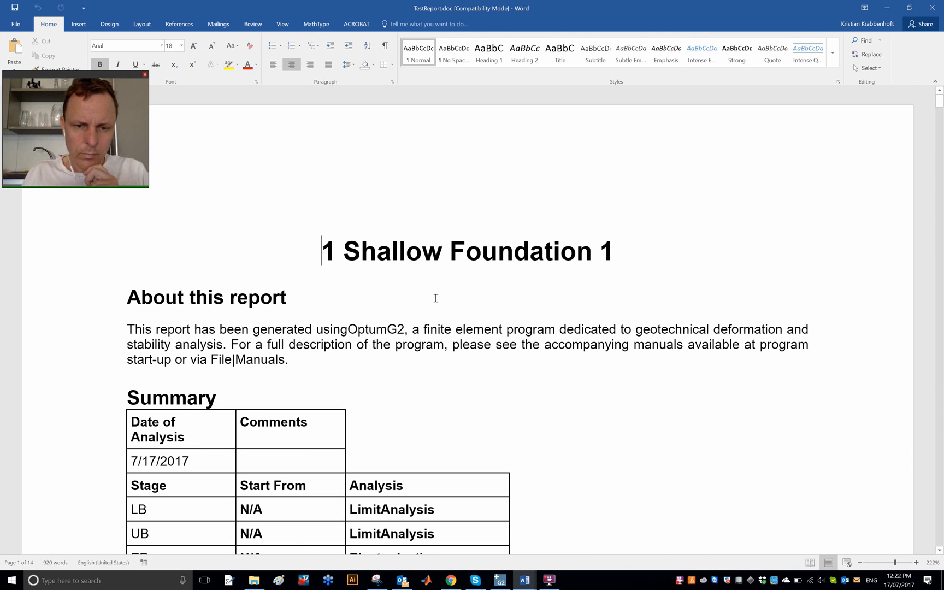
# Scroll to the first result image in TestReport.doc and copy it.
pyautogui.scroll(-3)
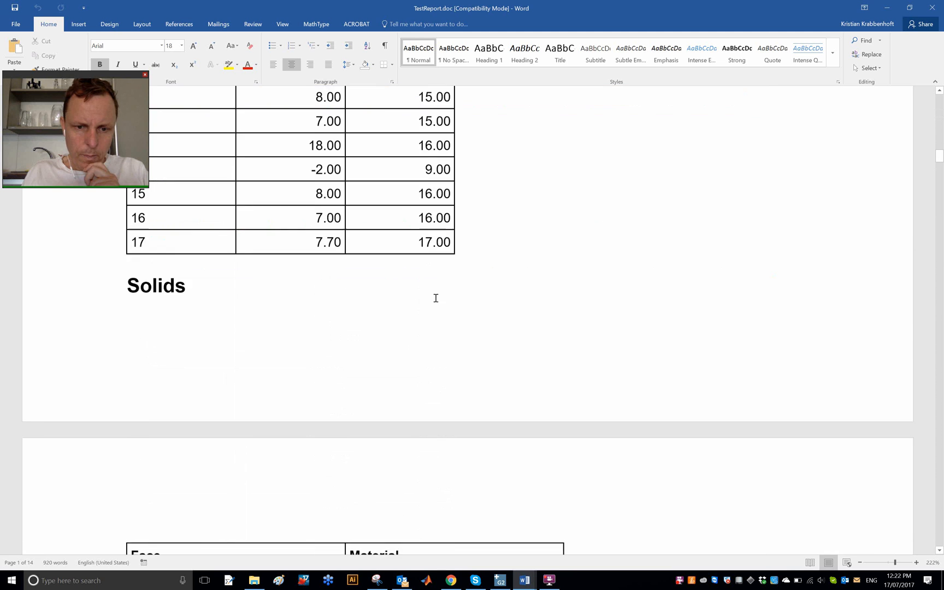
pyautogui.scroll(-3)
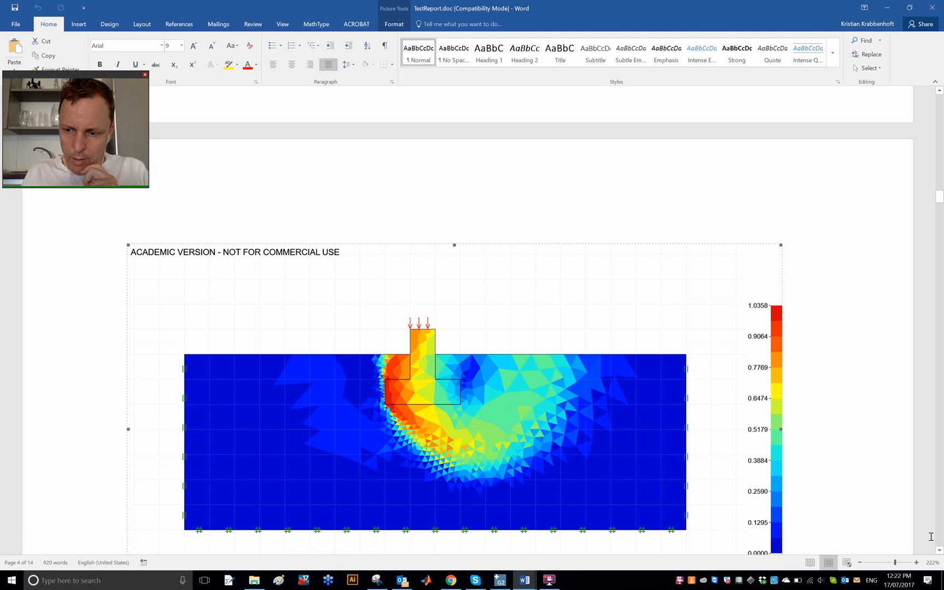
pyautogui.scroll(-3)
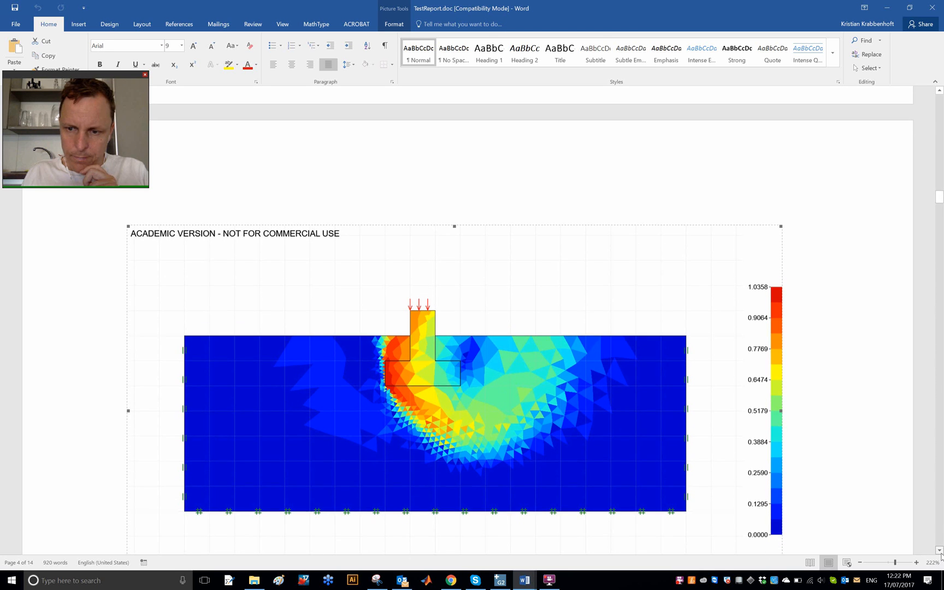
pyautogui.scroll(-3)
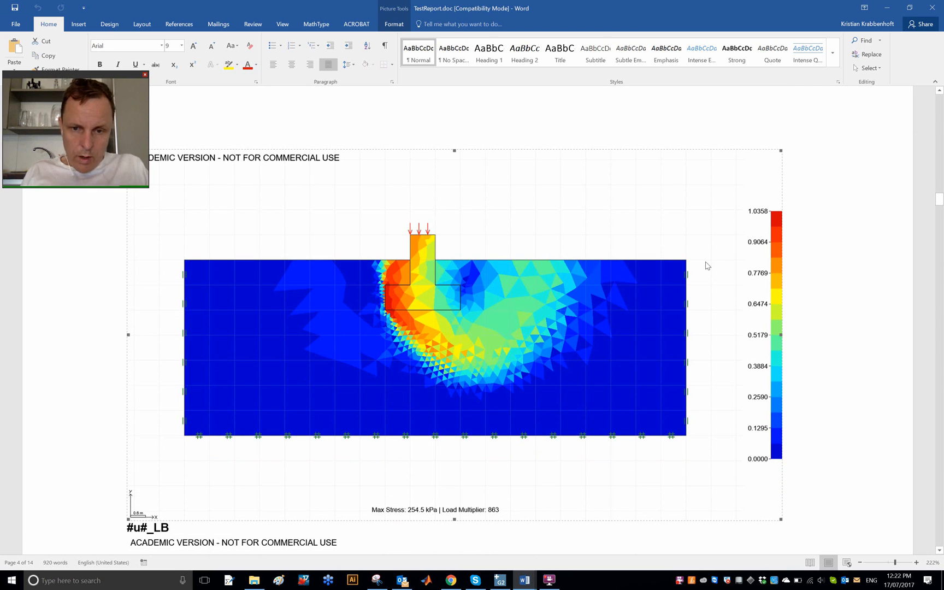
pyautogui.rightClick(708, 265)
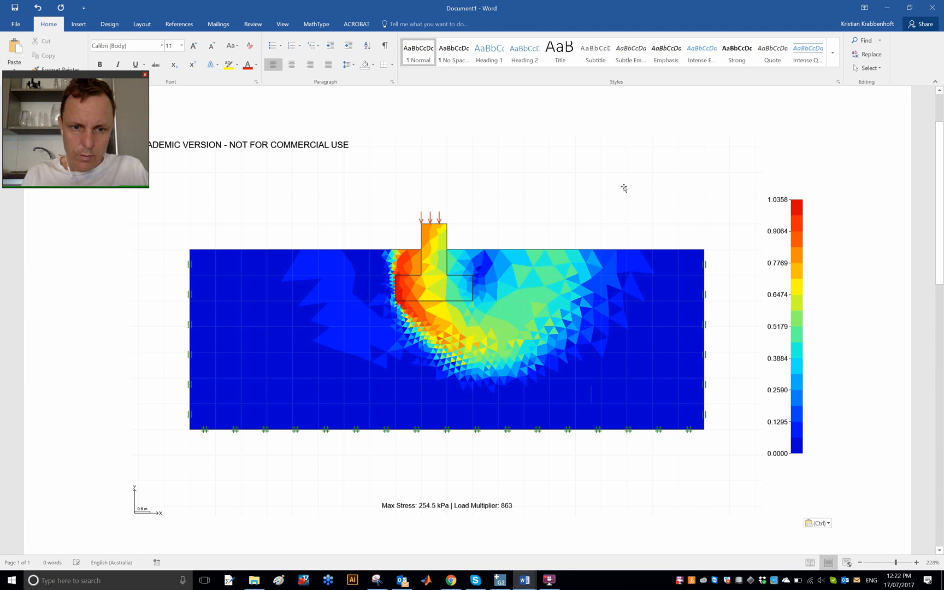
pyautogui.moveTo(636, 244)
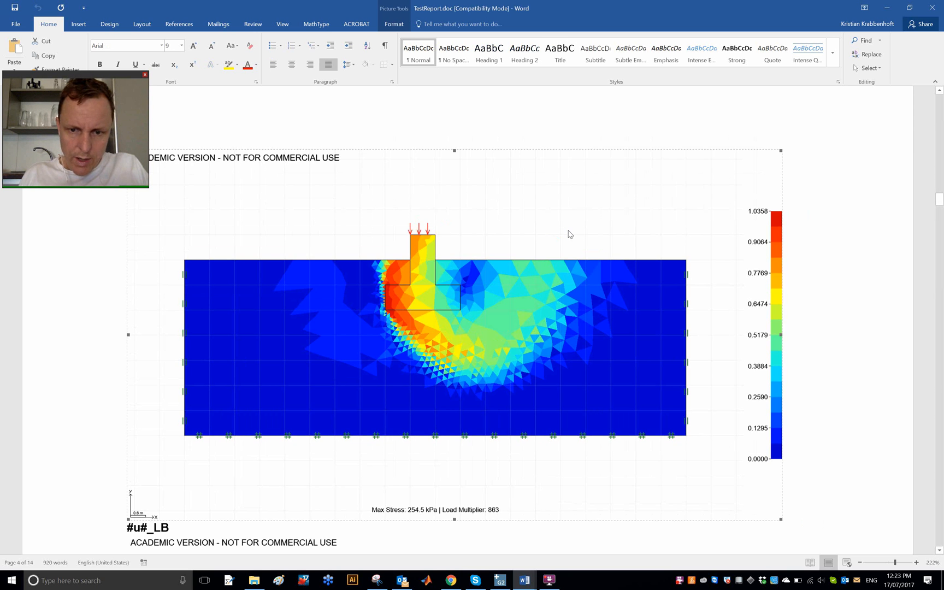
# Scroll to the second #u#_LB image in TestReport.doc and copy it.
pyautogui.scroll(-3)
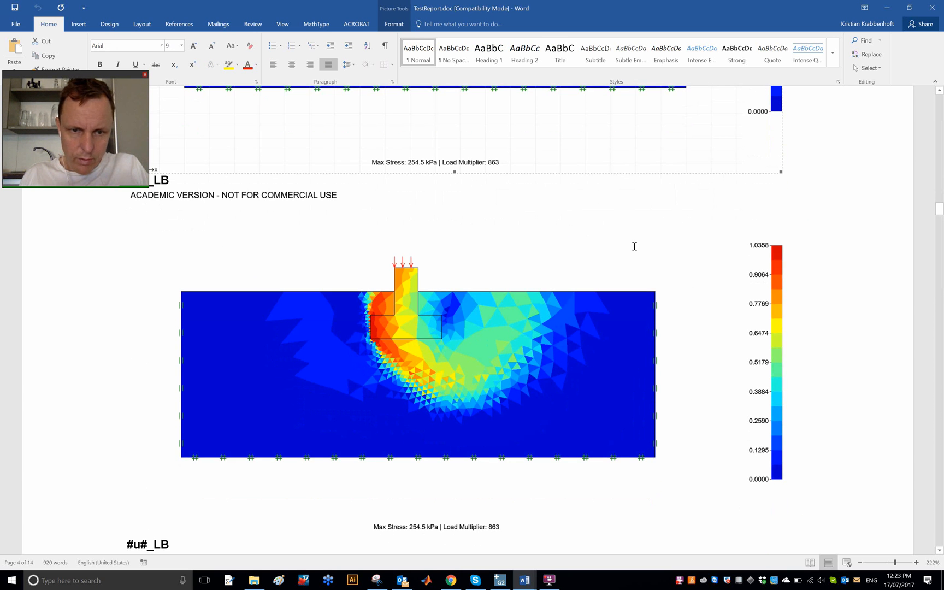
pyautogui.scroll(-3)
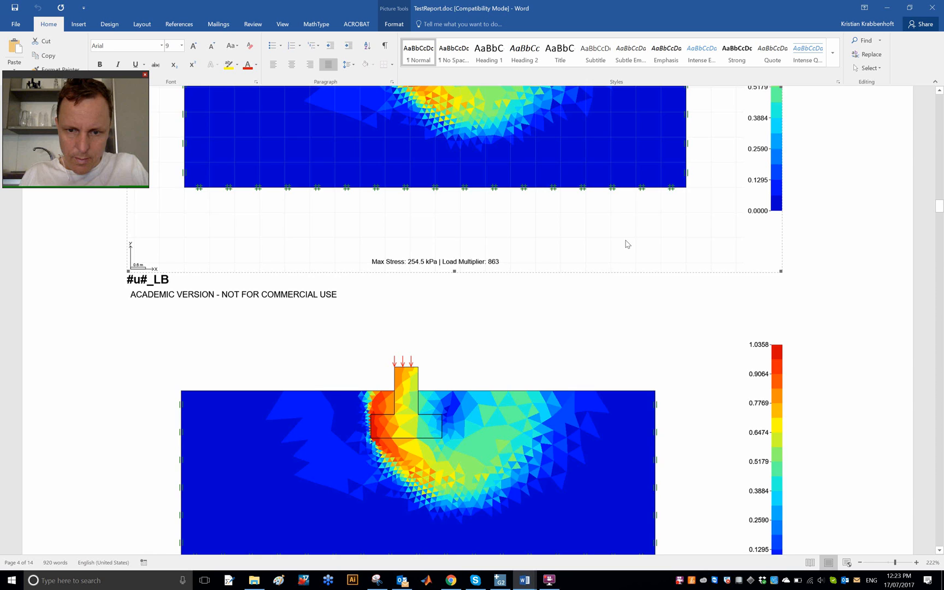
pyautogui.scroll(-3)
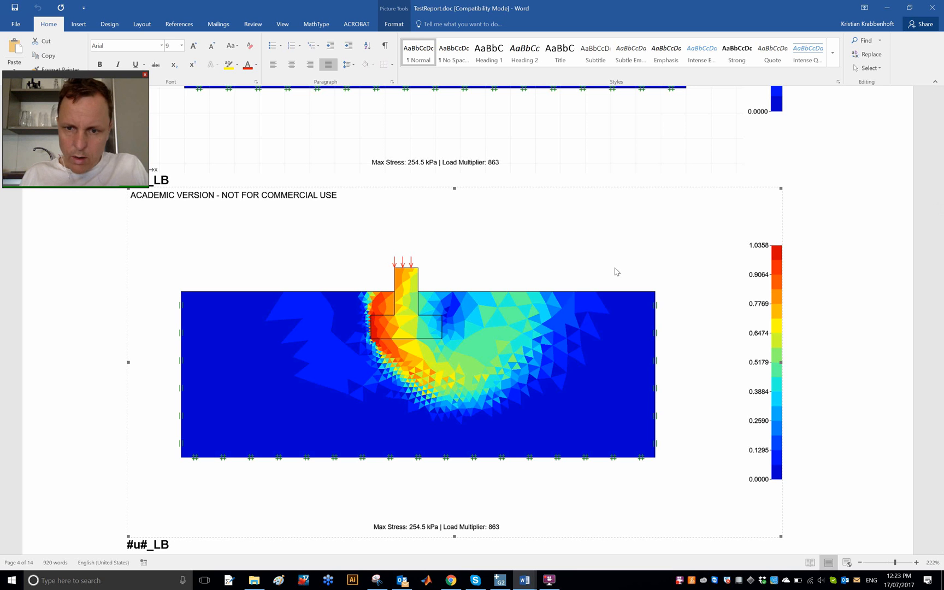
pyautogui.rightClick(616, 272)
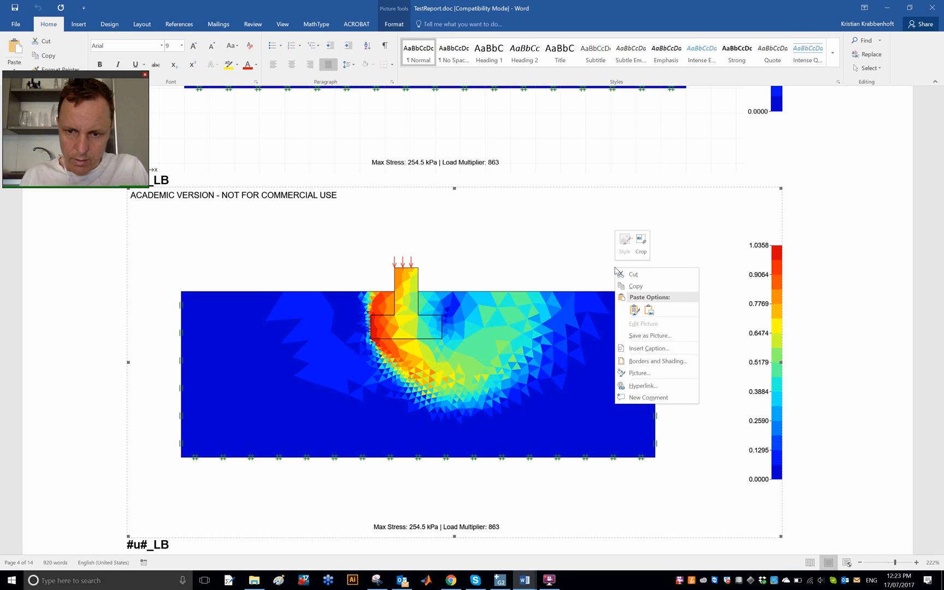
pyautogui.moveTo(651, 287)
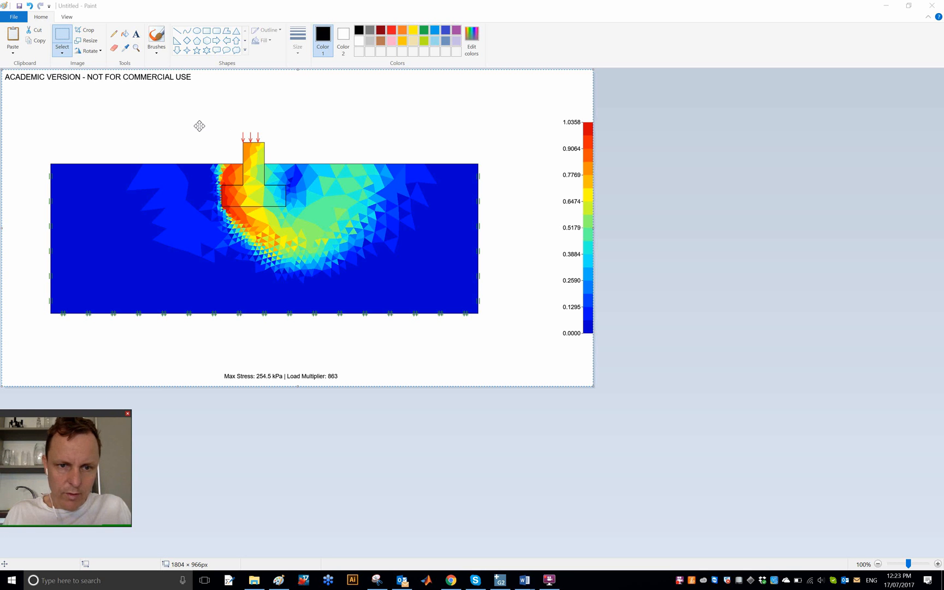
pyautogui.moveTo(35, 151)
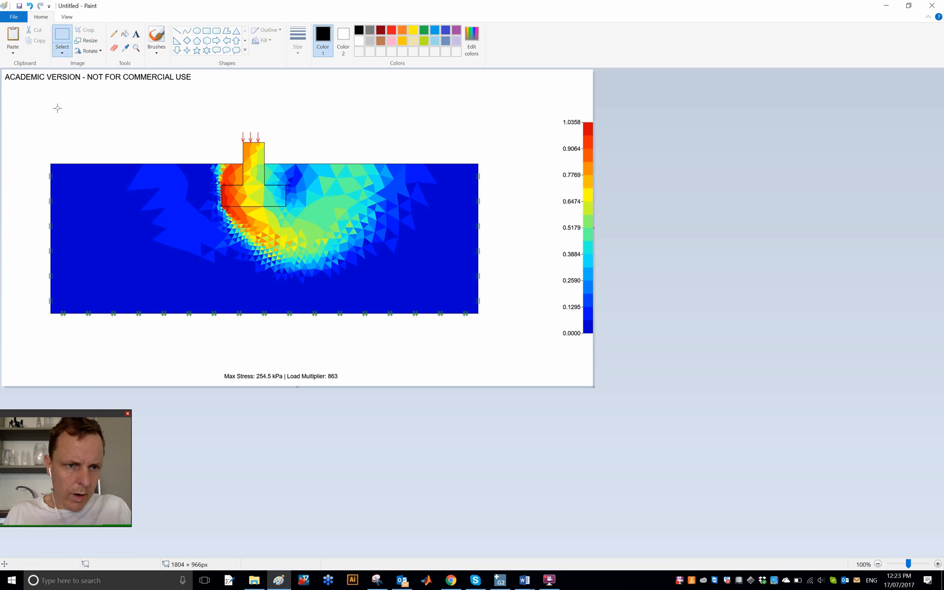
pyautogui.moveTo(557, 117)
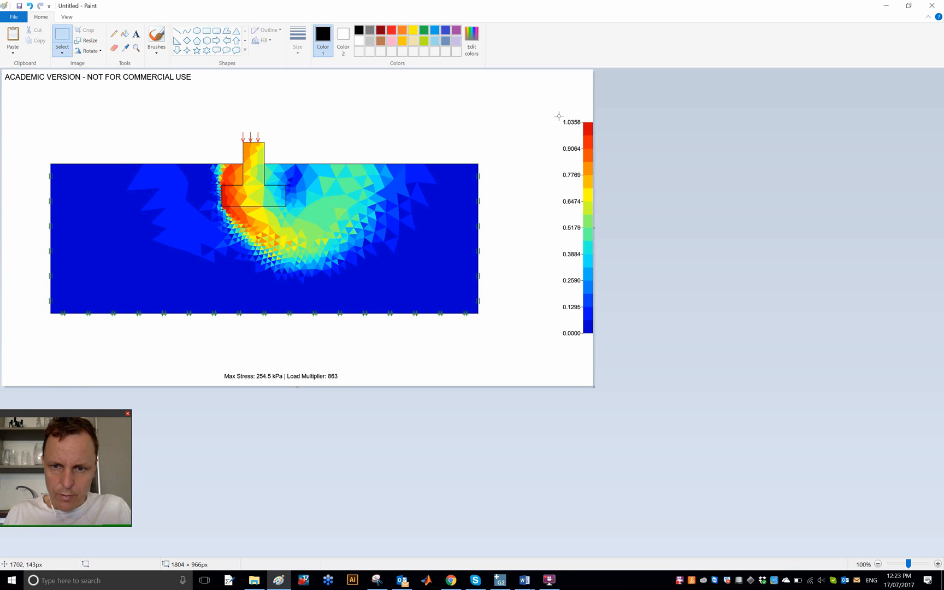
# Drag the pasted image's colour bar left, closer to the contour plot.
pyautogui.moveTo(558, 116); pyautogui.dragTo(592, 343)
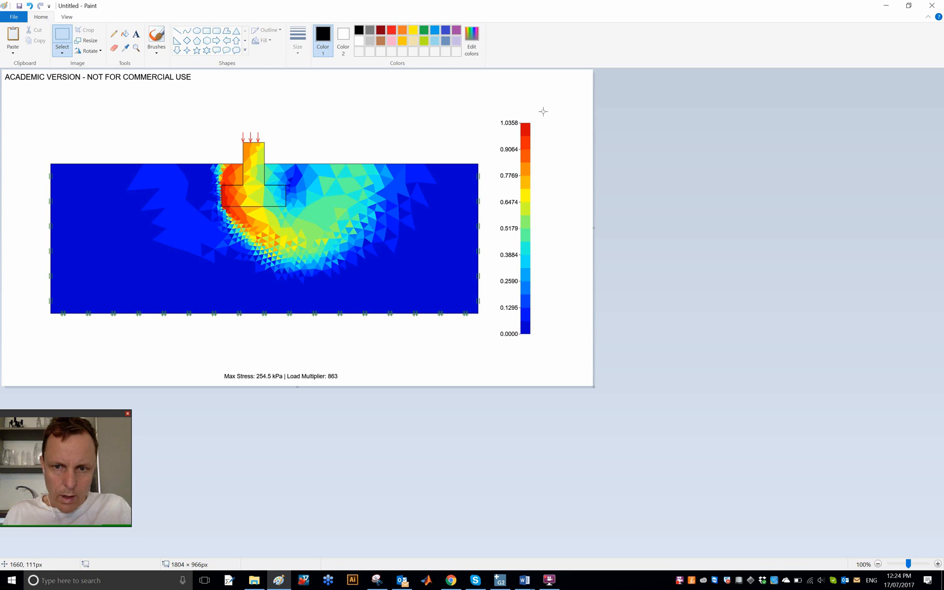
pyautogui.moveTo(536, 115)
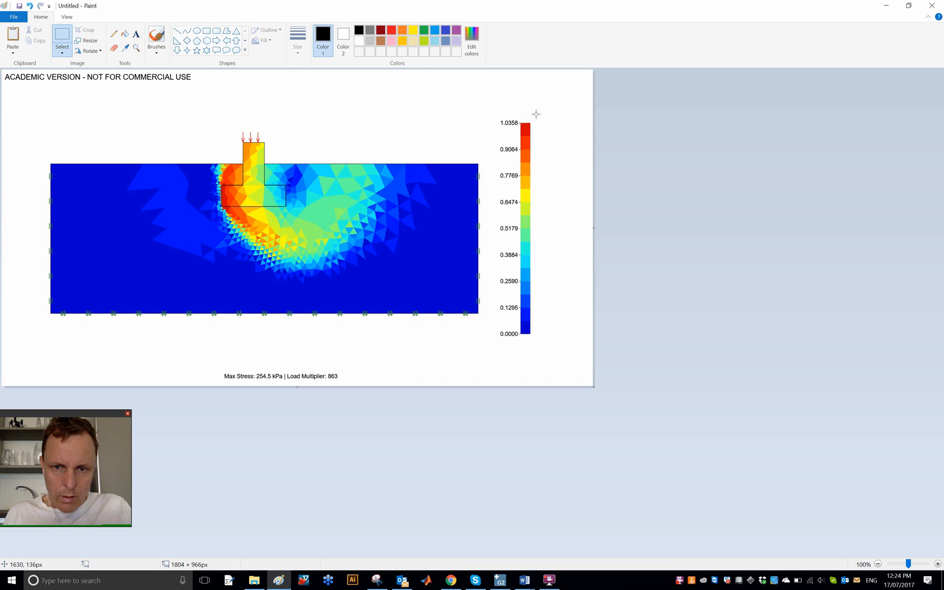
# Select the stress plot and colour bar in Paint and copy them.
pyautogui.moveTo(535, 114); pyautogui.dragTo(132, 307)
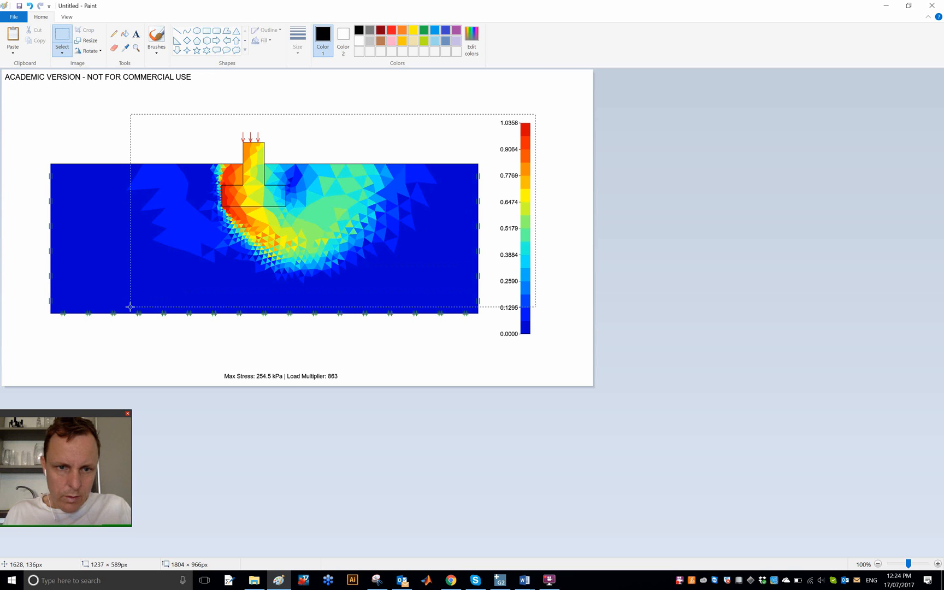
pyautogui.moveTo(131, 307); pyautogui.dragTo(44, 340)
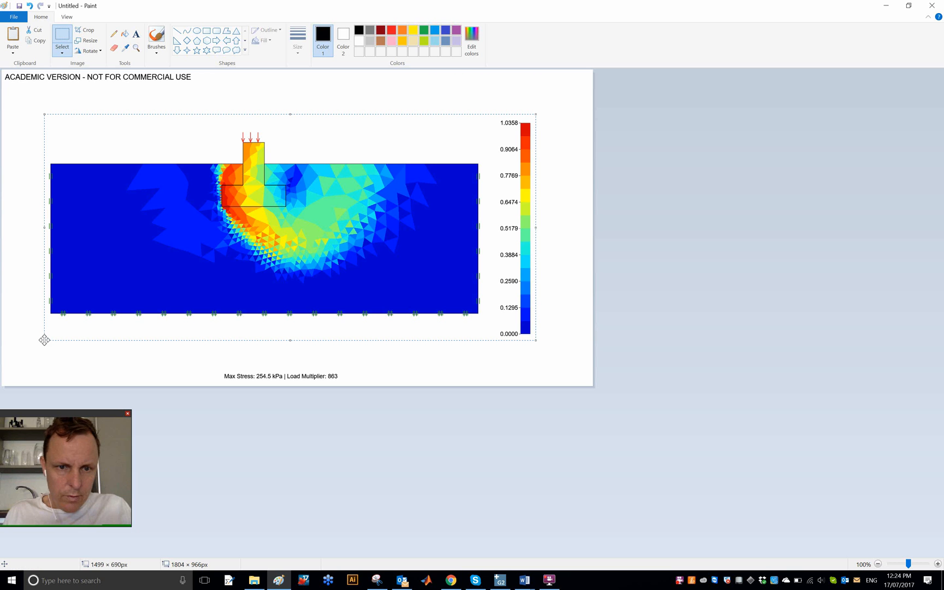
pyautogui.rightClick(199, 253)
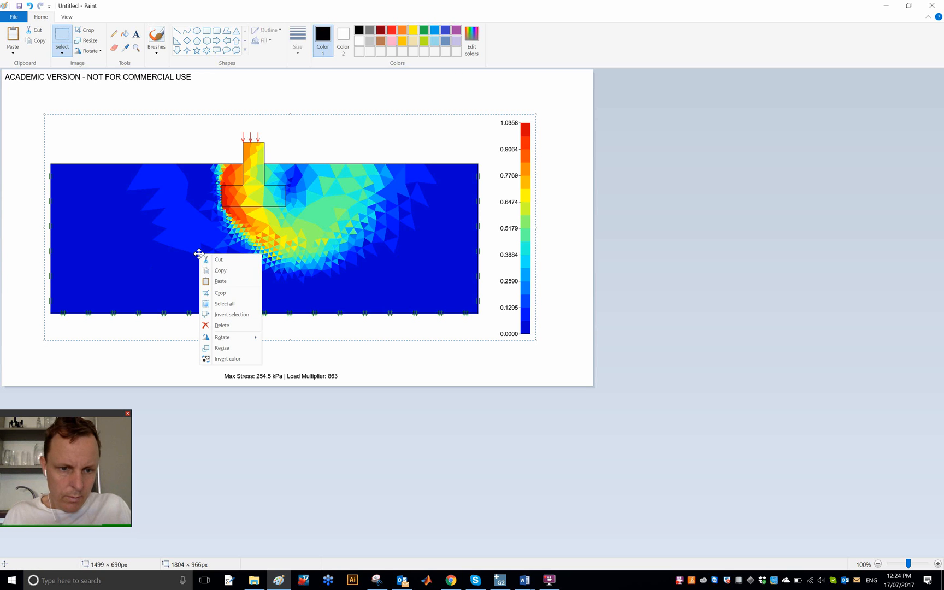
pyautogui.moveTo(229, 270)
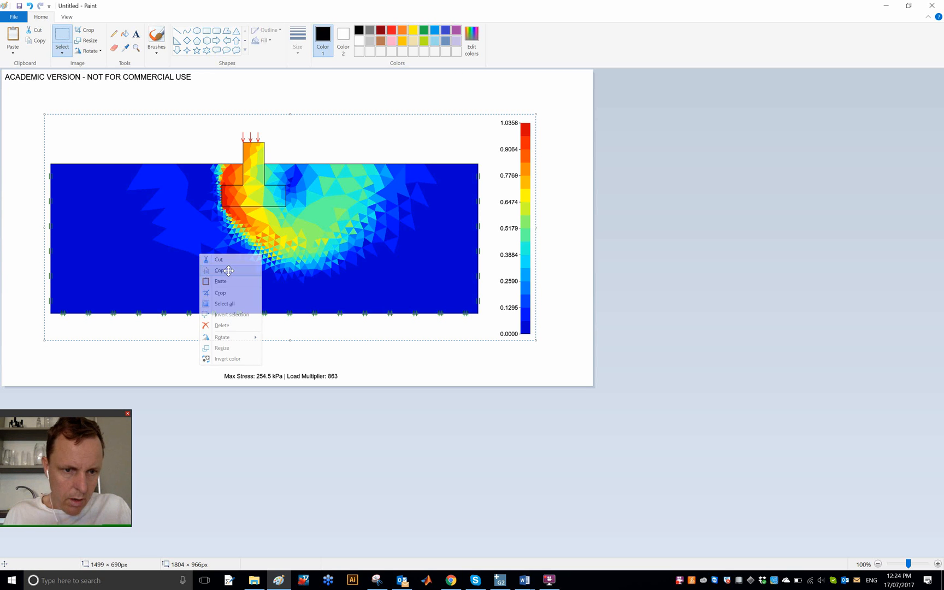
pyautogui.click(116, 154)
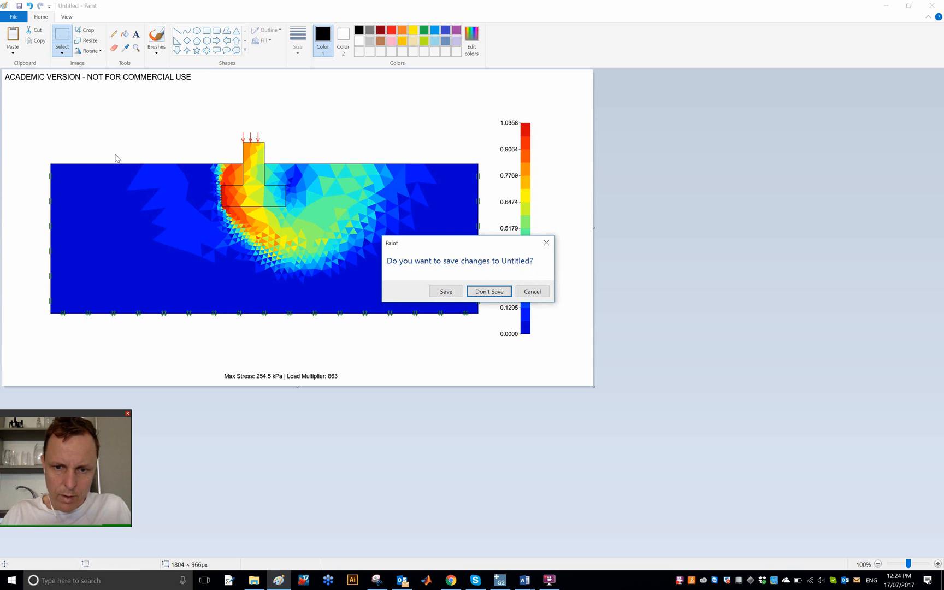
# Start a new picture without saving, paste the plot, and trim the canvas around it.
pyautogui.click(490, 291)
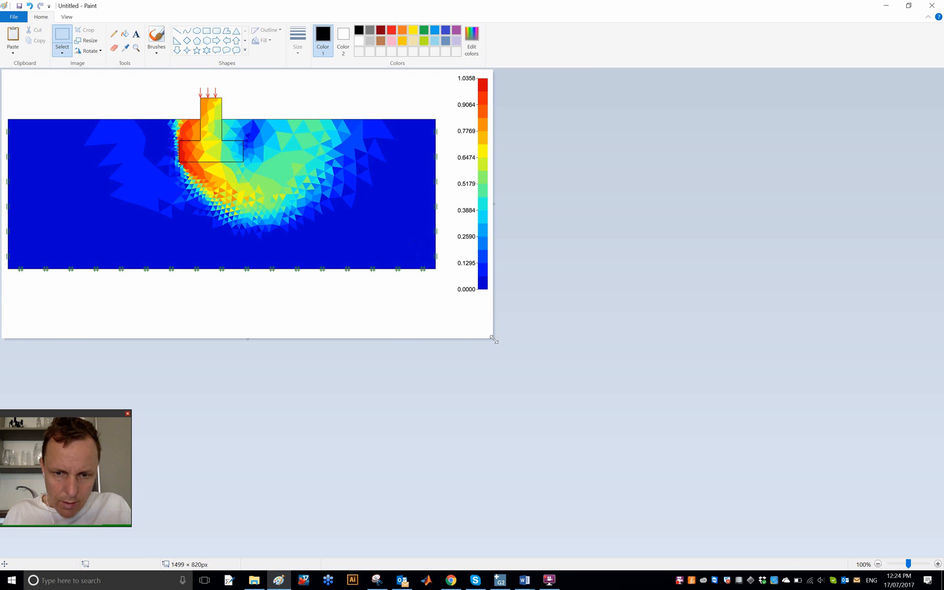
pyautogui.moveTo(494, 339); pyautogui.dragTo(493, 296)
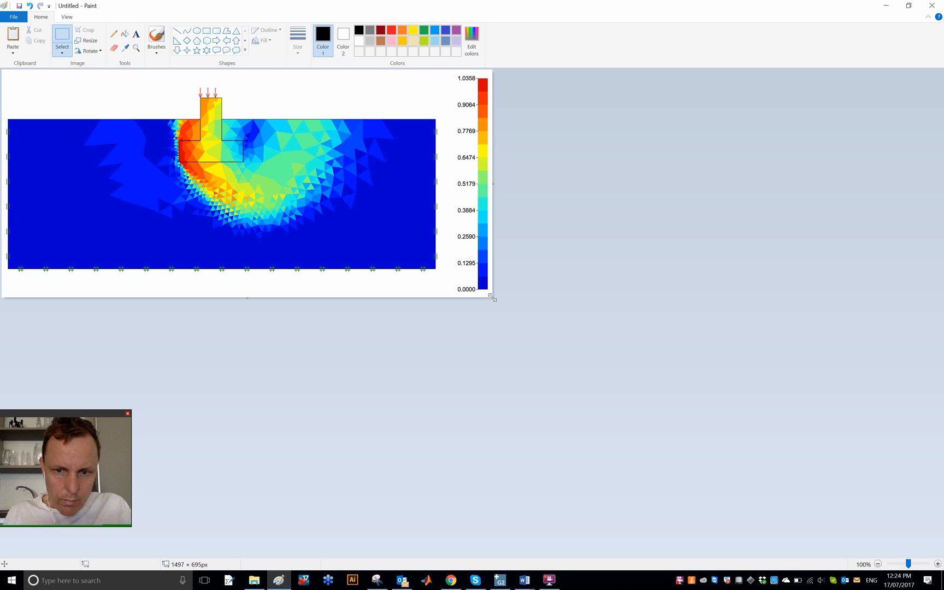
pyautogui.moveTo(514, 155)
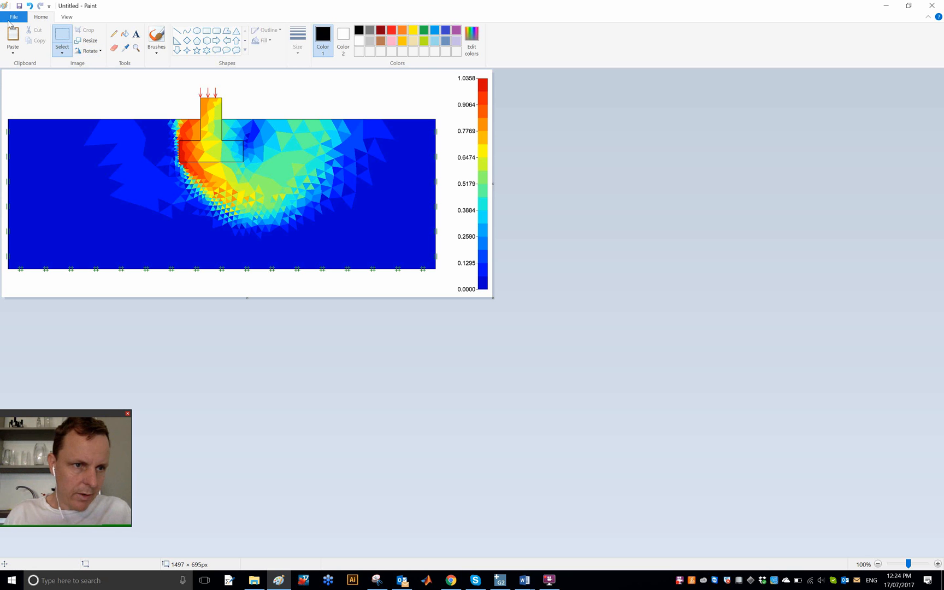
# Save the trimmed picture as TestImage.png in Documents and reopen it.
pyautogui.click(12, 18)
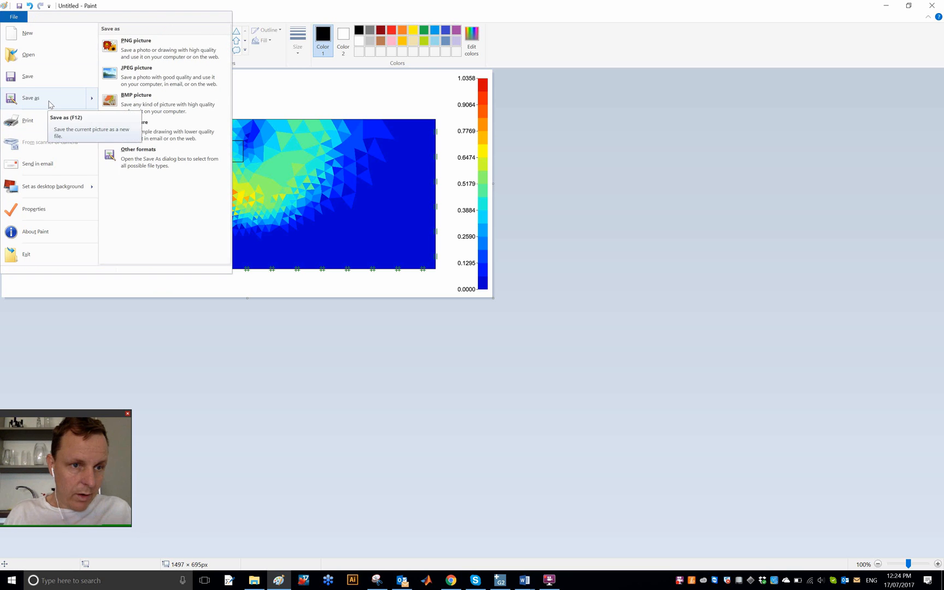
pyautogui.click(136, 40)
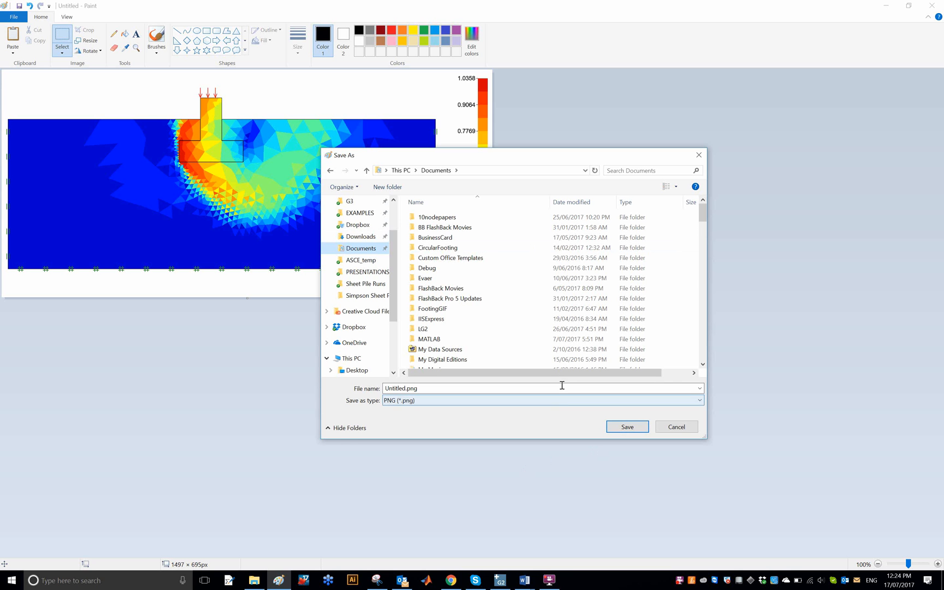
pyautogui.write('tES')
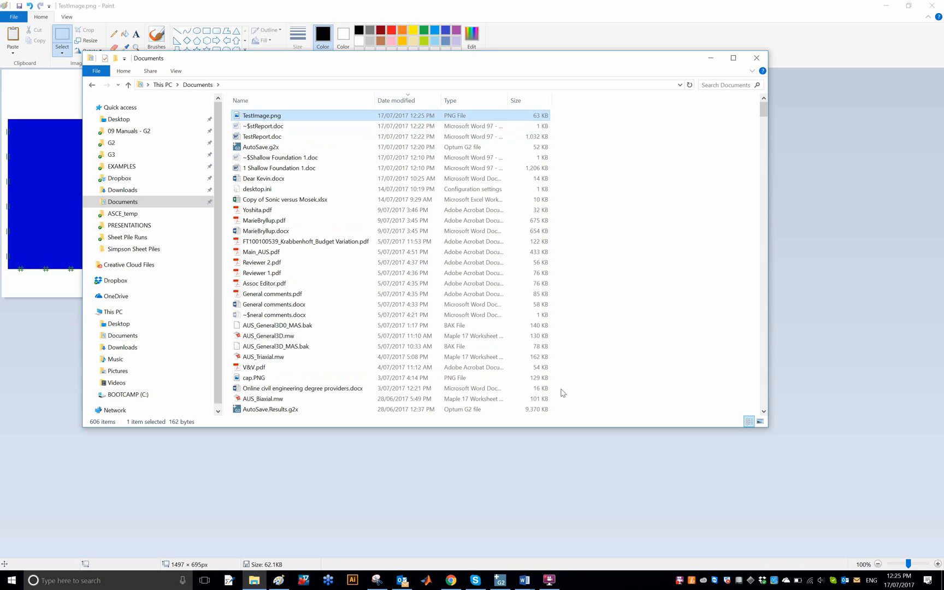
pyautogui.doubleClick(261, 116)
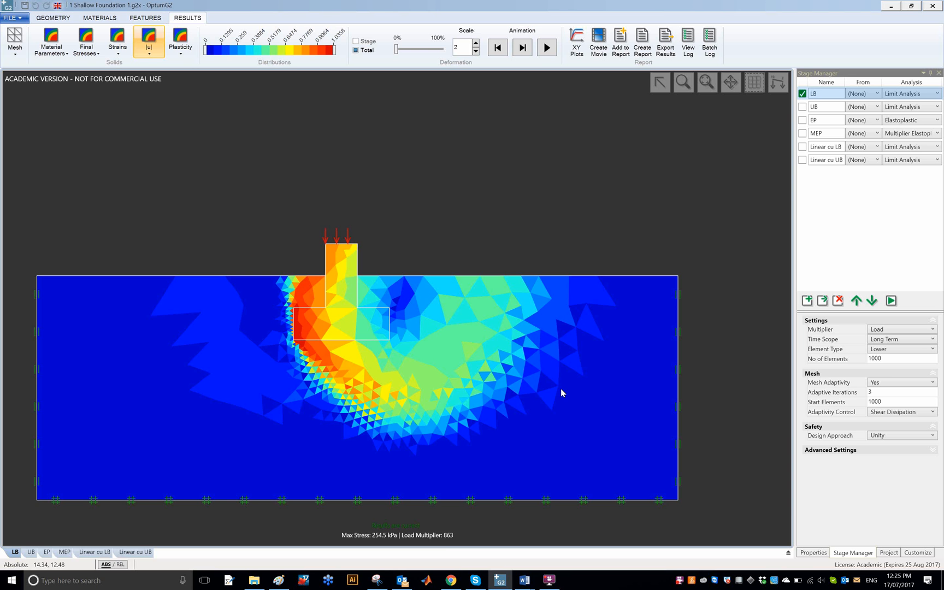
# Capture the dark-canvas result with Snipping Tool and copy it for pasting into Paint.
pyautogui.click(378, 581)
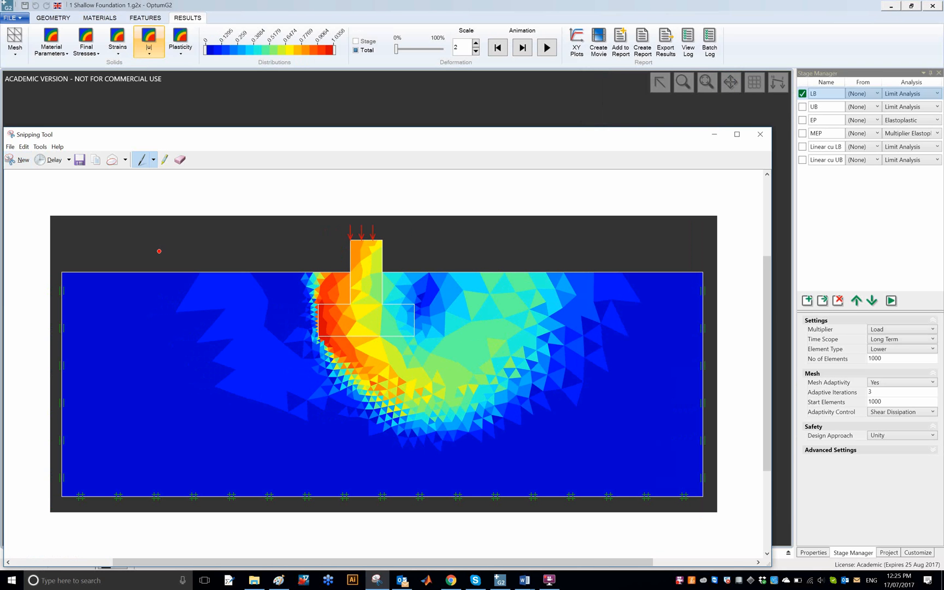
pyautogui.click(23, 146)
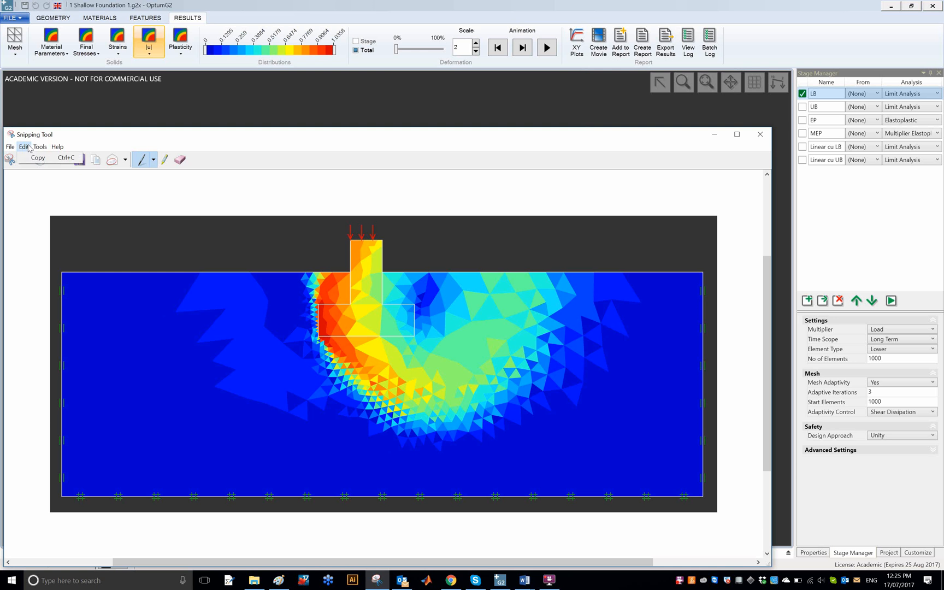
pyautogui.click(35, 157)
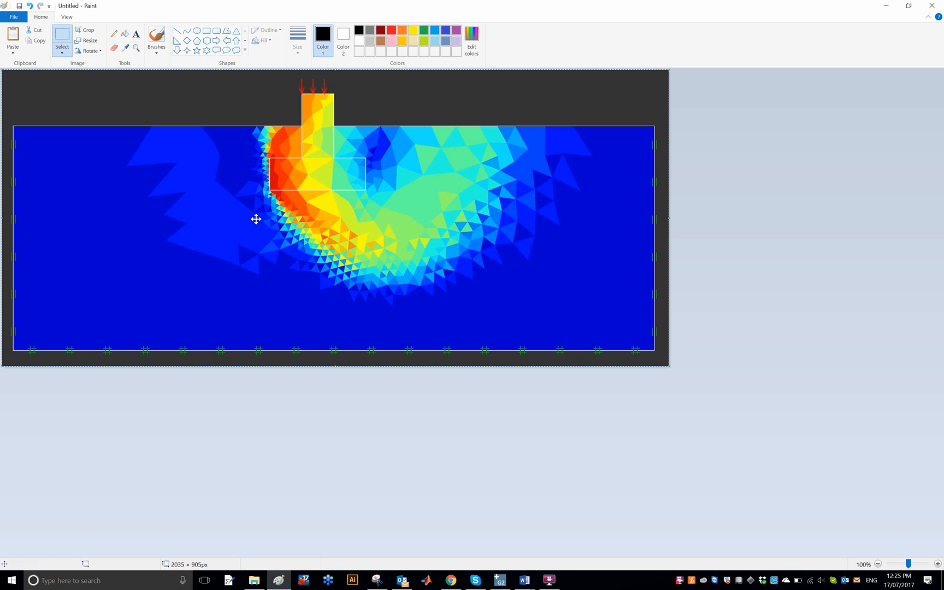
pyautogui.moveTo(347, 164)
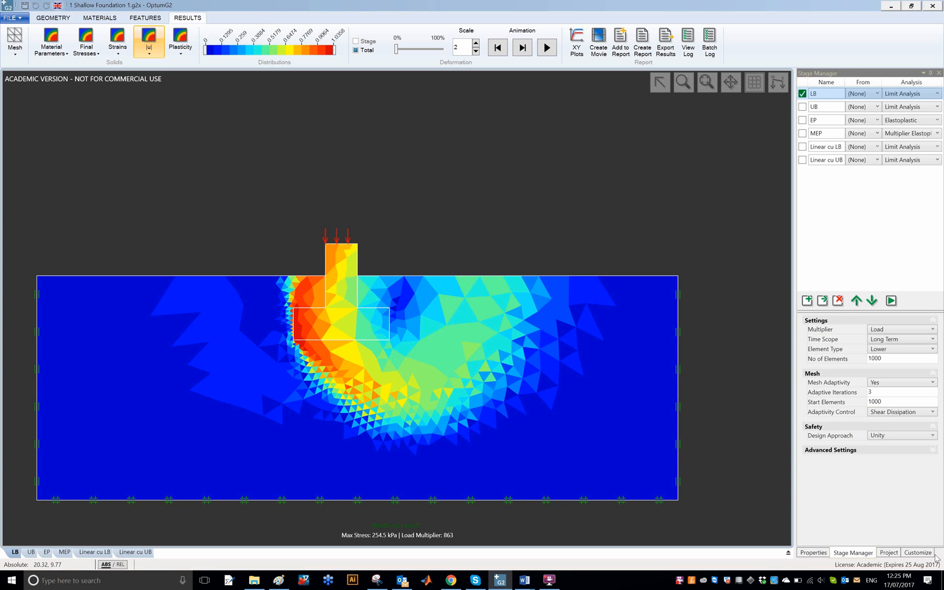
# In Customize, set the canvas colour to white and the edge/node colour dark.
pyautogui.click(921, 553)
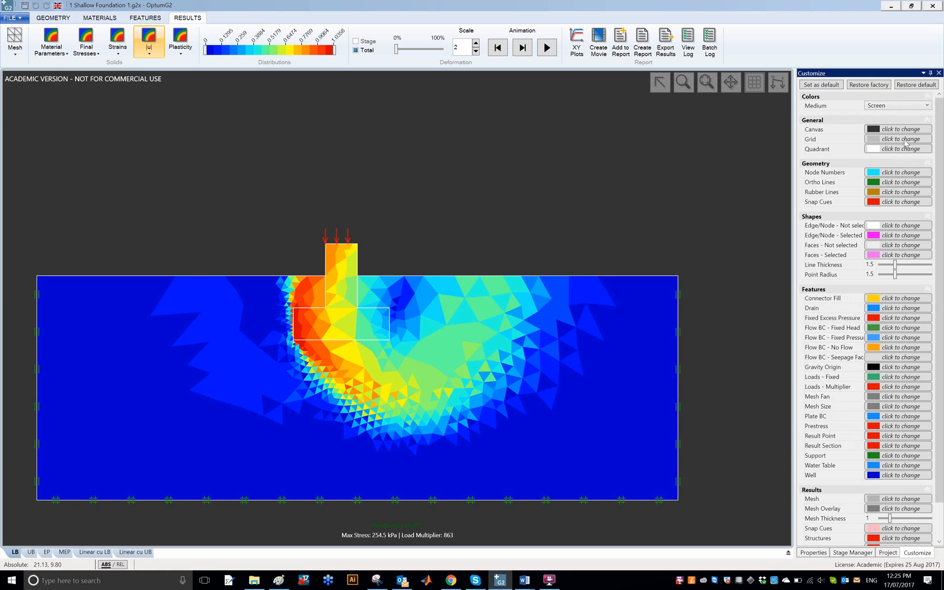
pyautogui.click(905, 139)
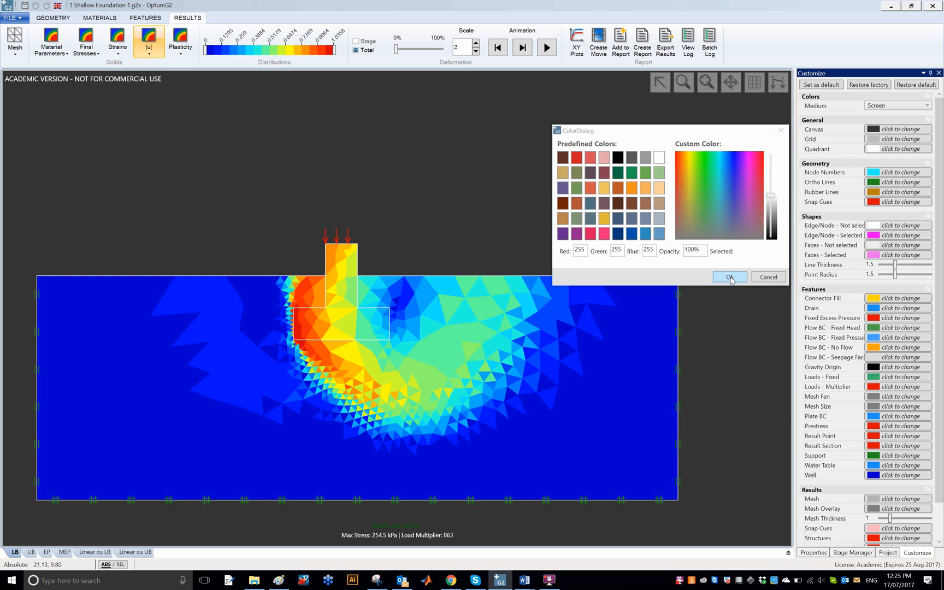
pyautogui.click(730, 277)
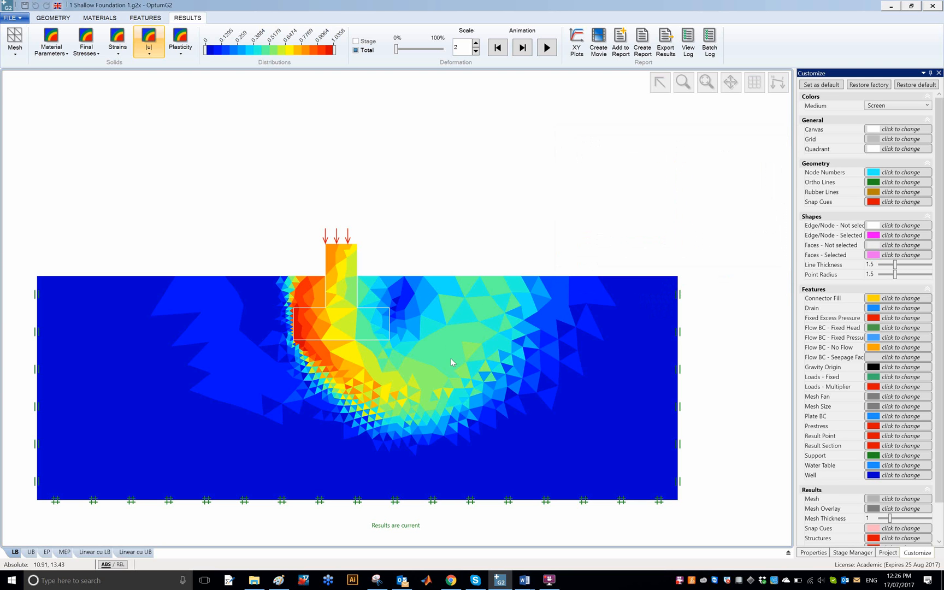
pyautogui.moveTo(805, 265)
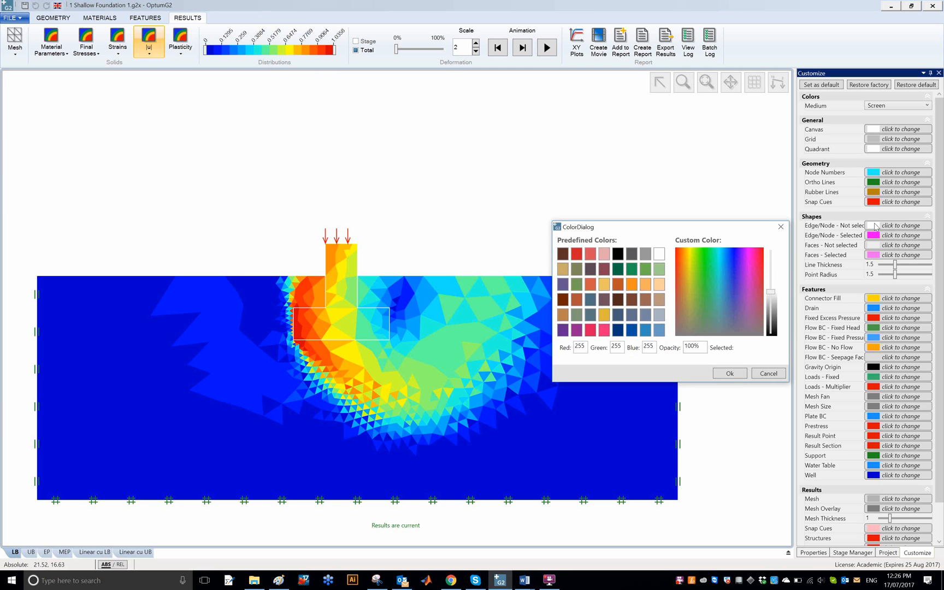
pyautogui.click(672, 282)
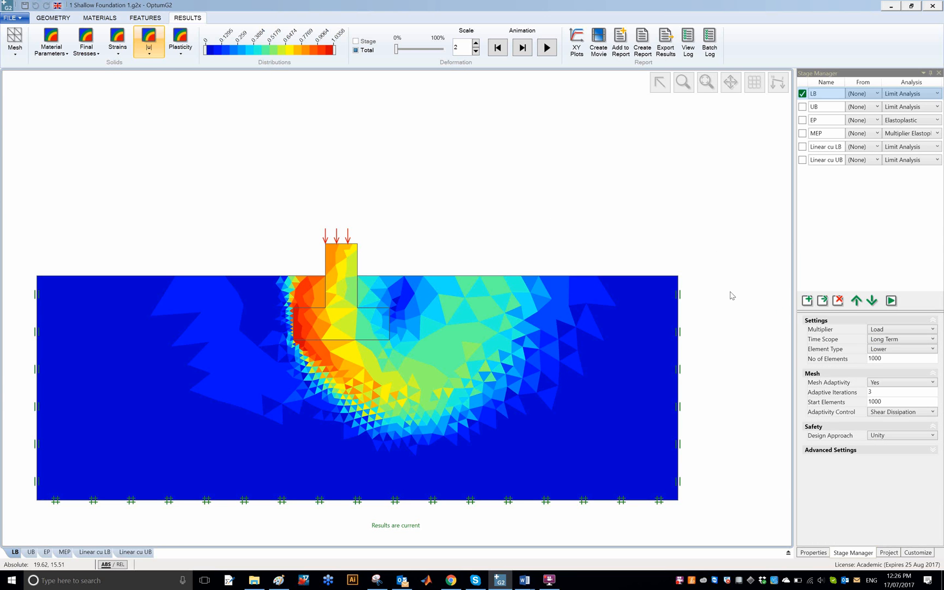
pyautogui.moveTo(738, 273)
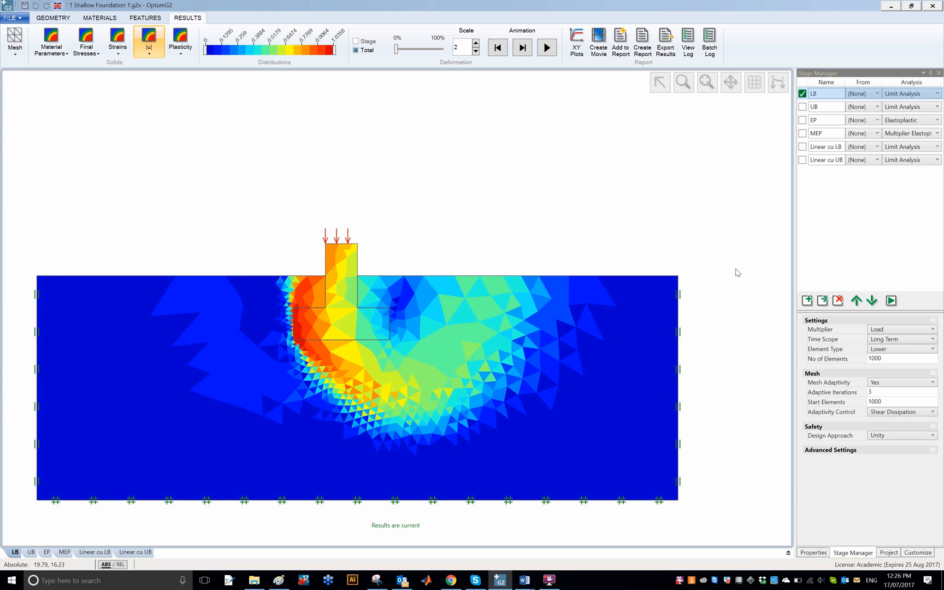
pyautogui.moveTo(734, 82)
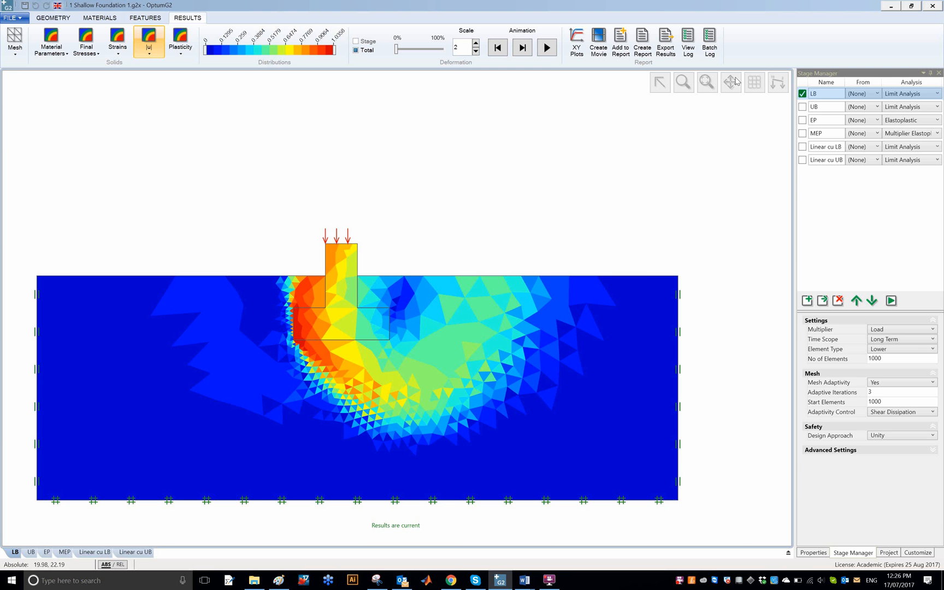
# Show the grid and try the Report colour scheme before keeping the Screen scheme.
pyautogui.click(754, 82)
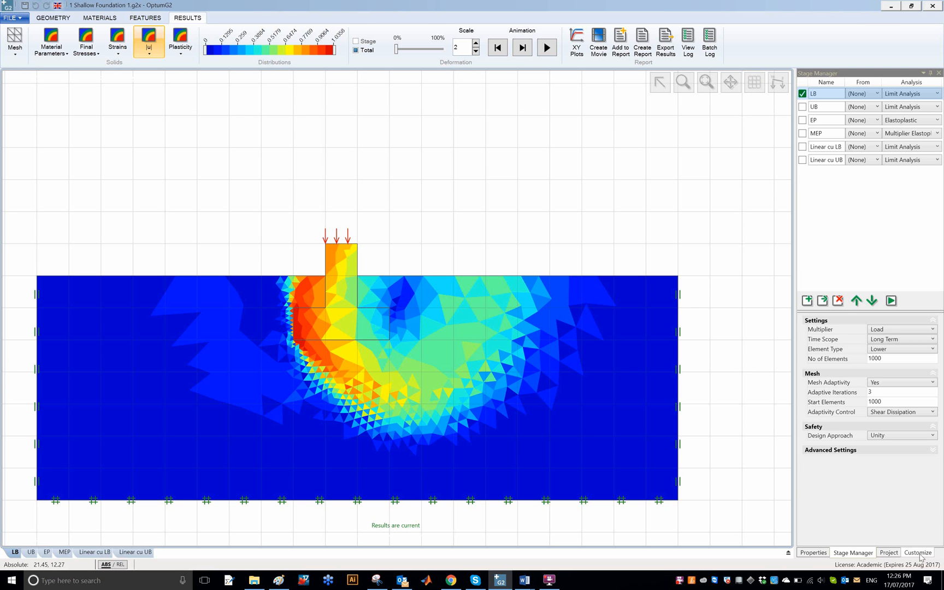
pyautogui.click(918, 553)
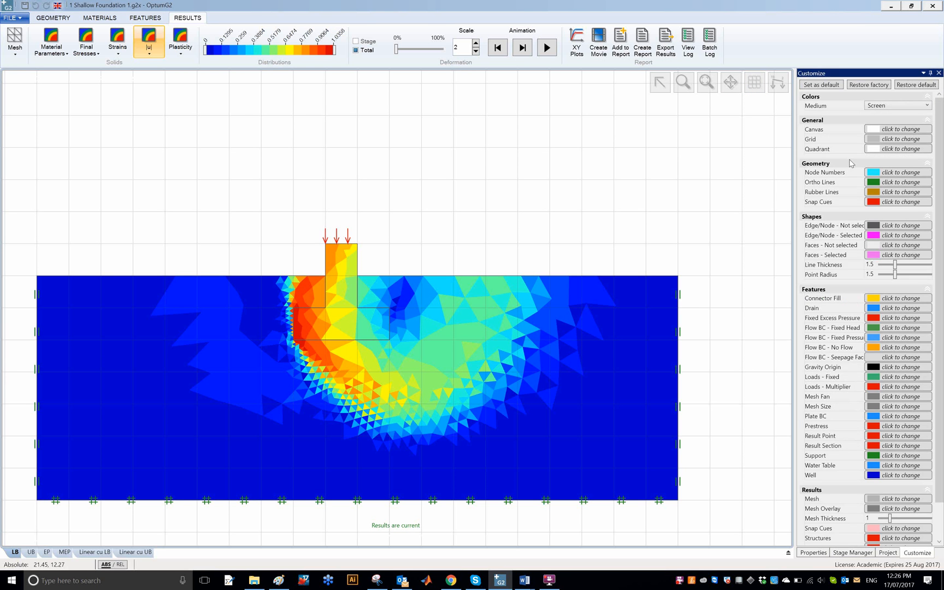
pyautogui.moveTo(824, 141)
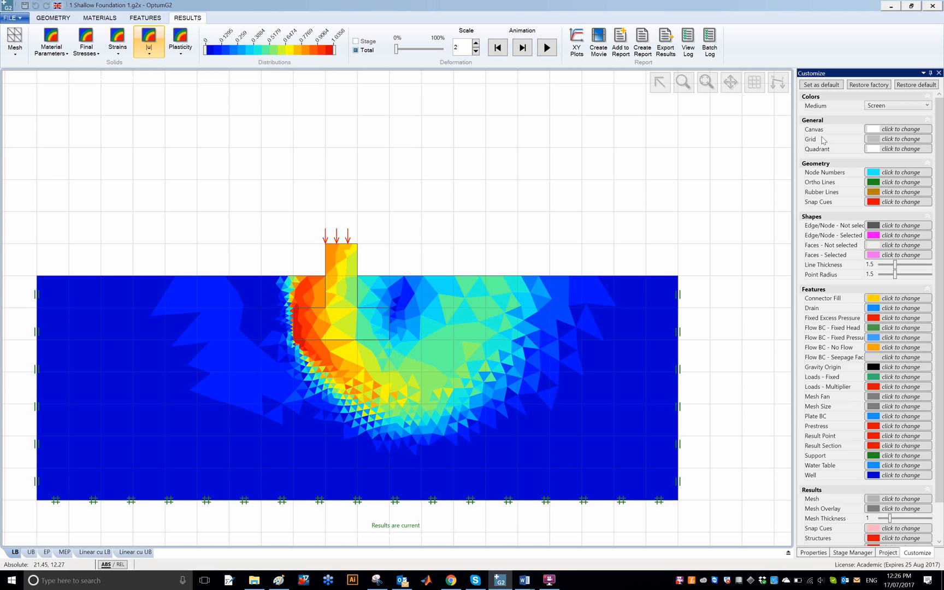
pyautogui.moveTo(873, 130)
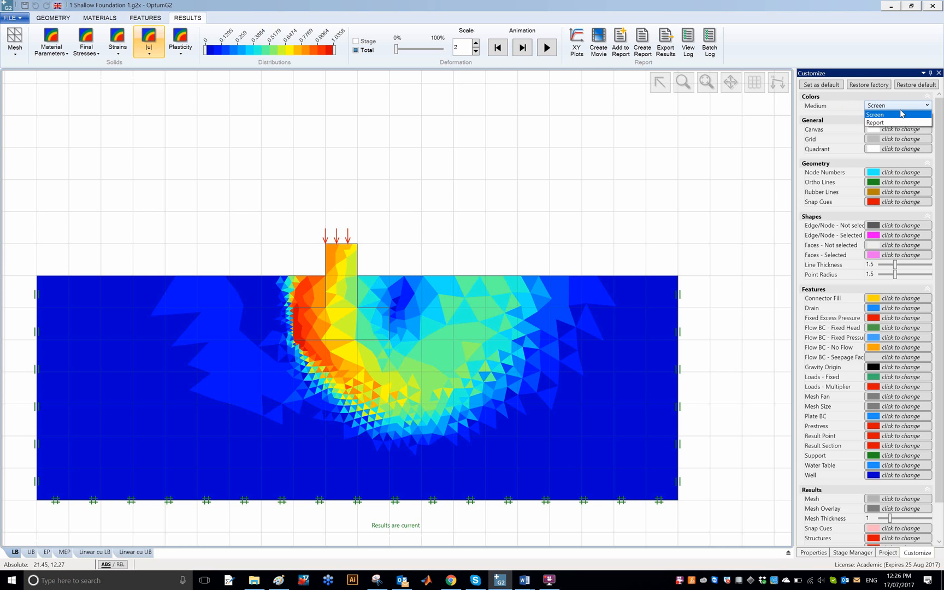
pyautogui.click(882, 115)
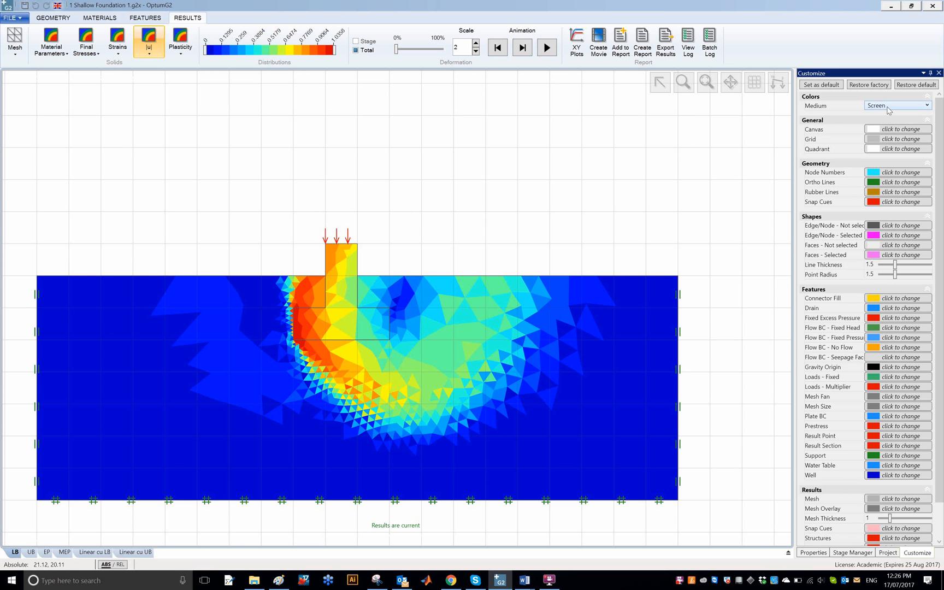
pyautogui.click(924, 106)
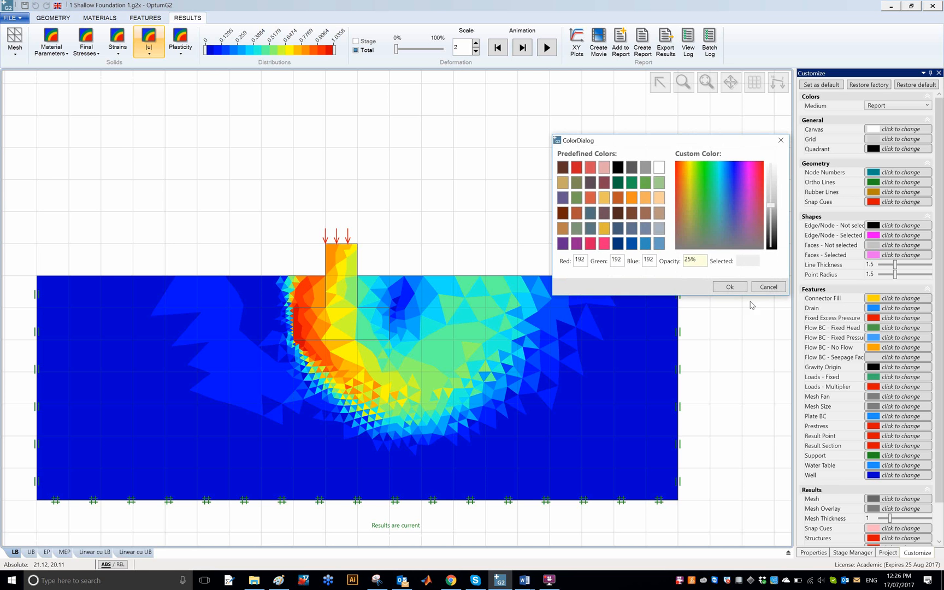
pyautogui.click(768, 286)
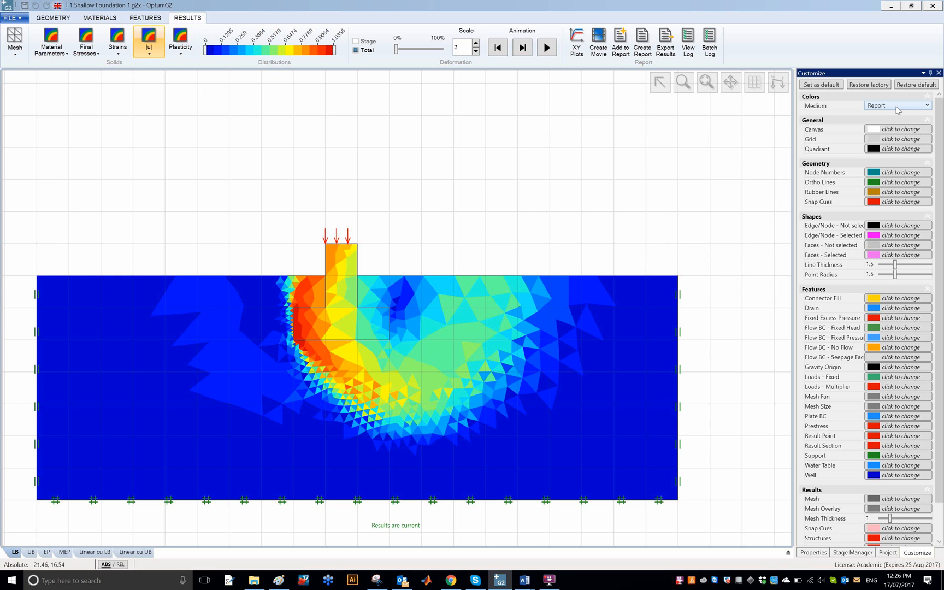
pyautogui.click(923, 105)
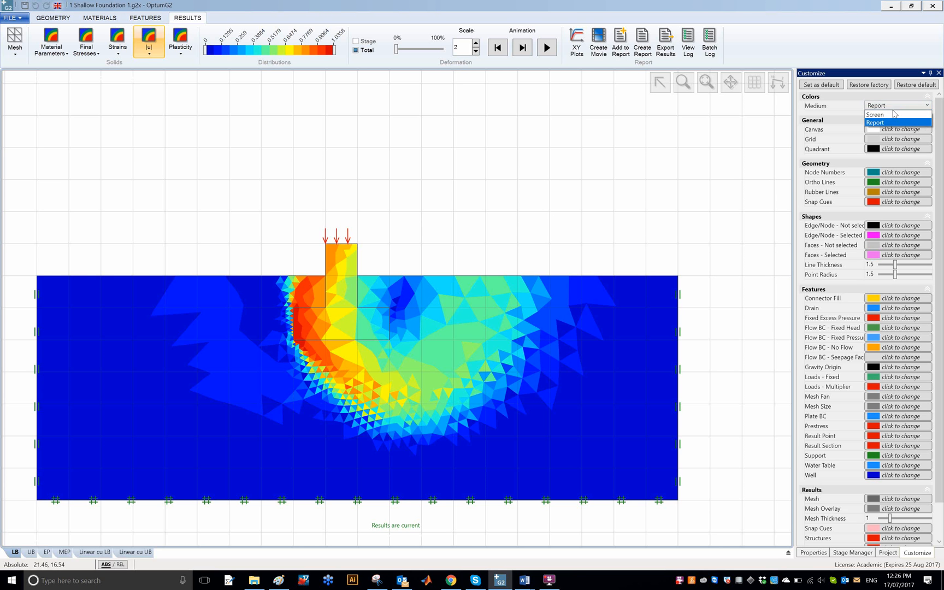
pyautogui.moveTo(892, 115)
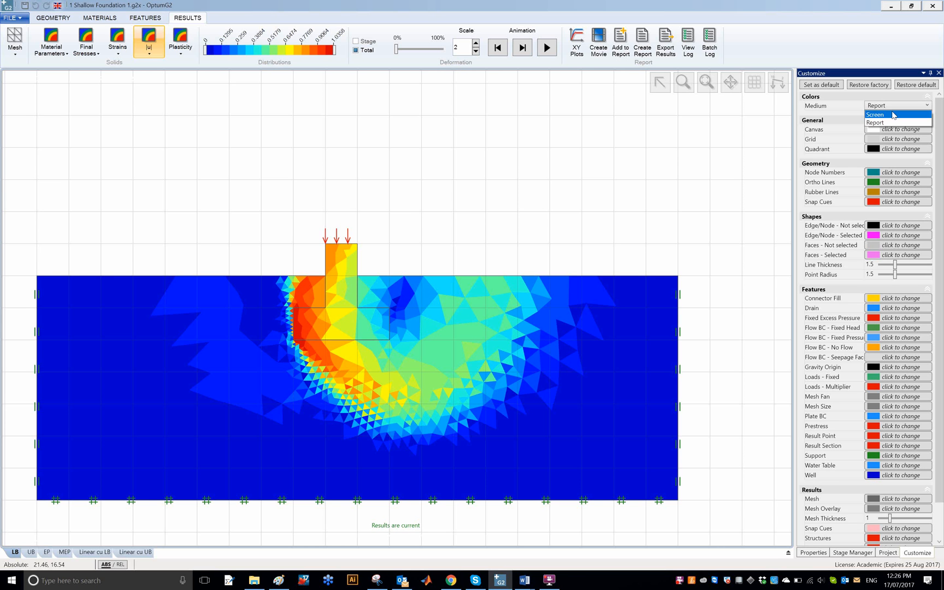
pyautogui.click(875, 114)
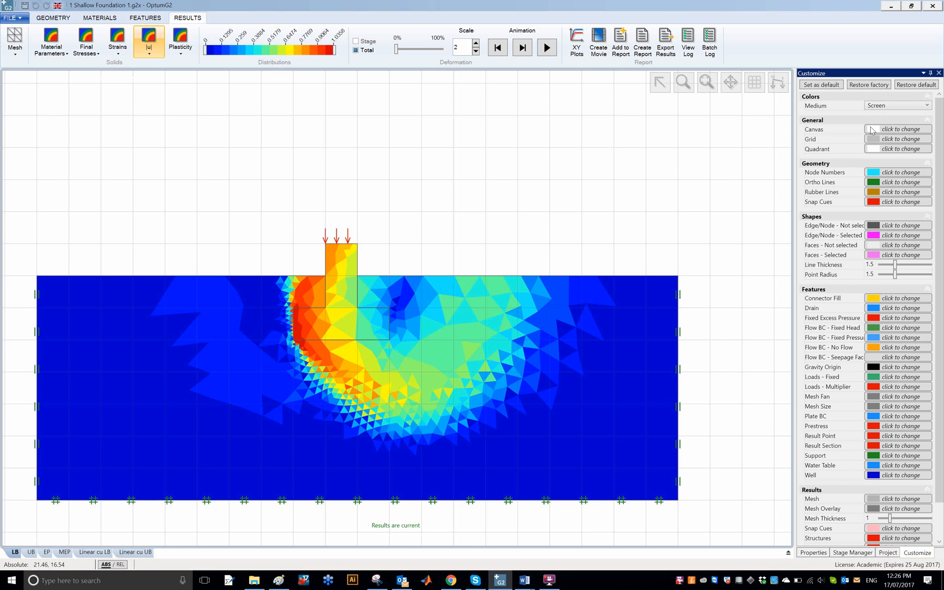
pyautogui.moveTo(877, 130)
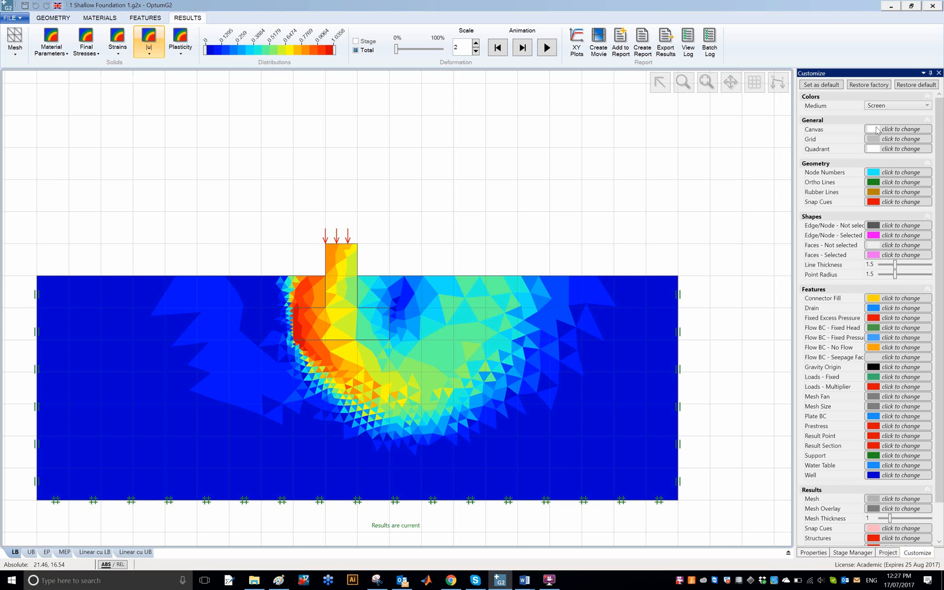
pyautogui.moveTo(875, 140)
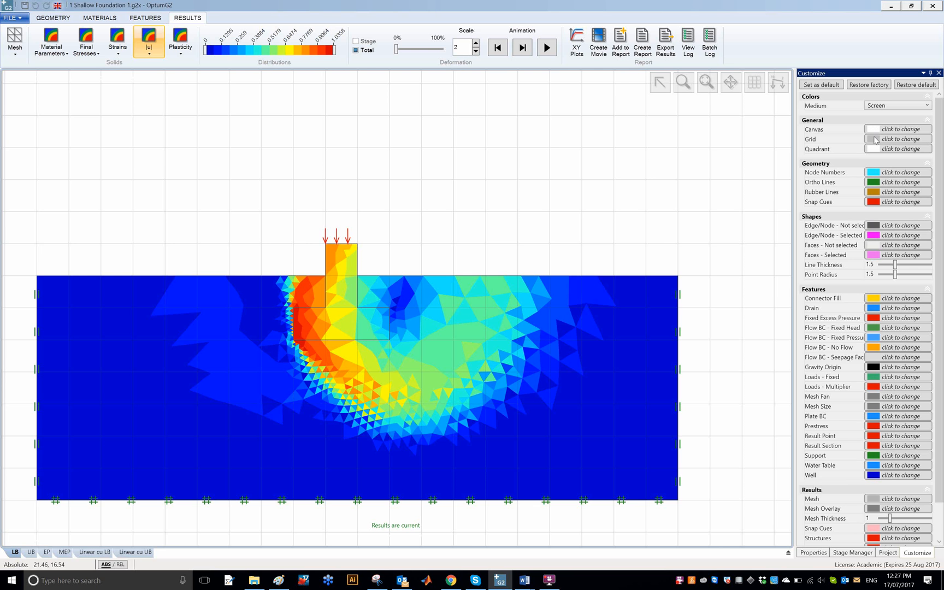
# Change the grid colour to a darker grey with the brightness slider.
pyautogui.click(876, 140)
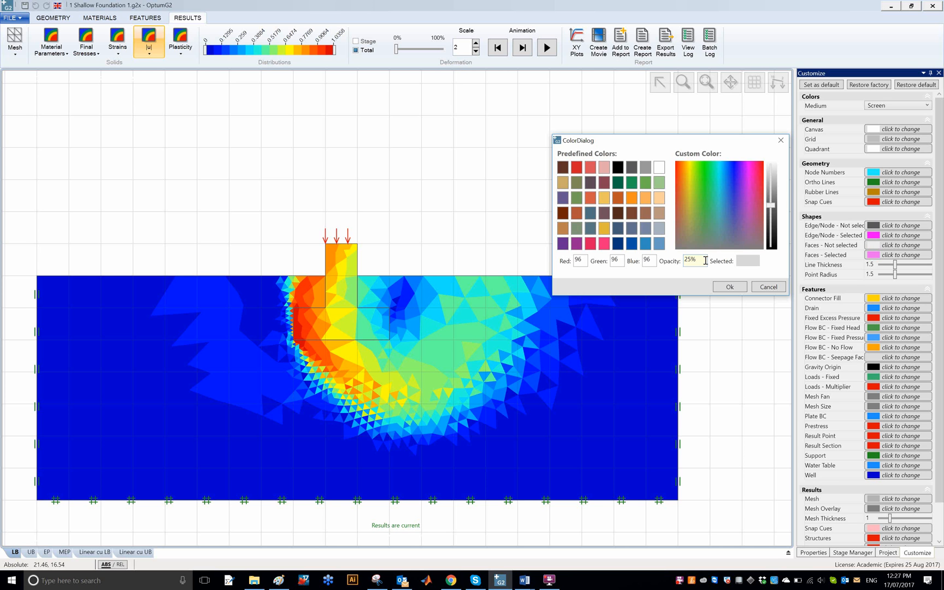
pyautogui.moveTo(721, 231)
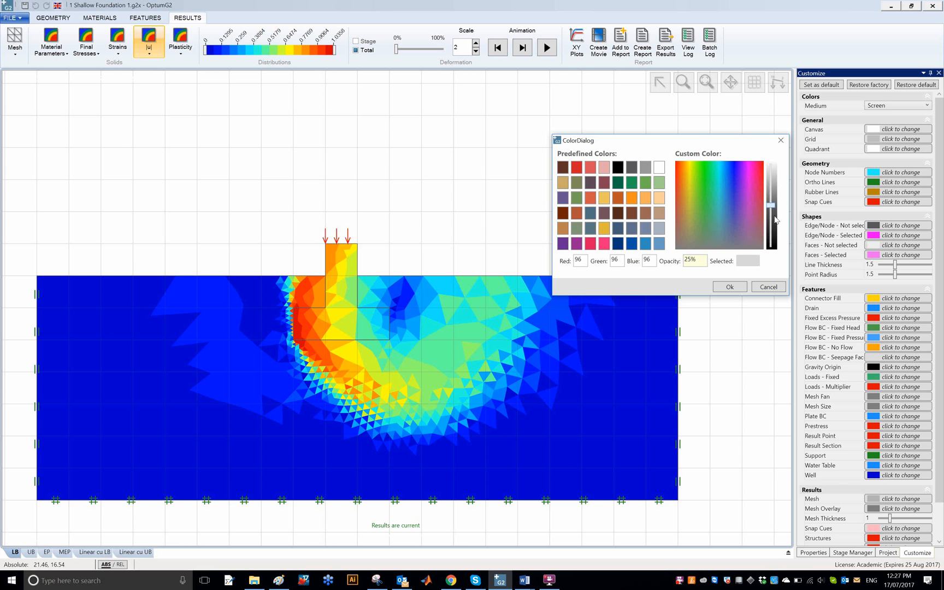
pyautogui.moveTo(775, 204); pyautogui.dragTo(775, 246)
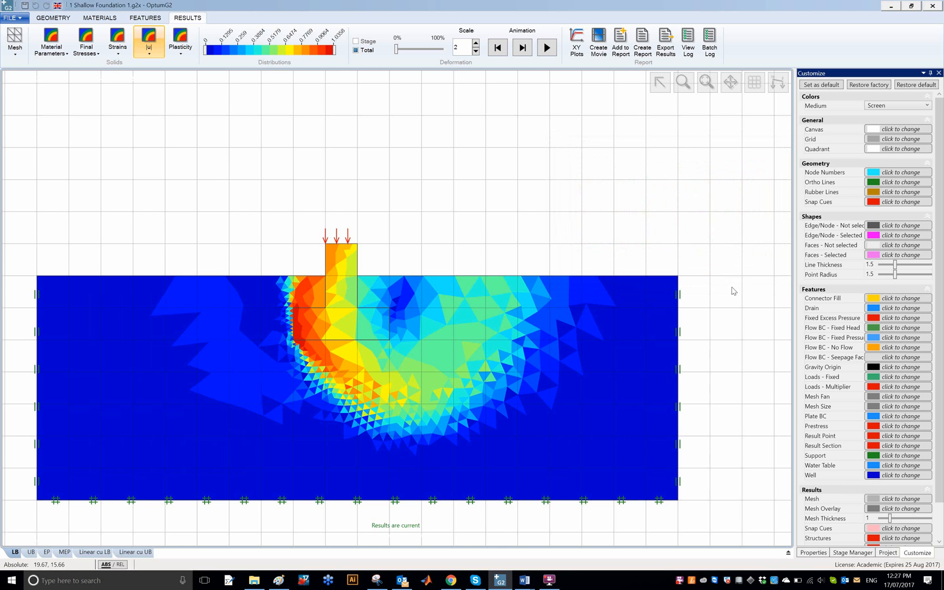
pyautogui.moveTo(676, 194)
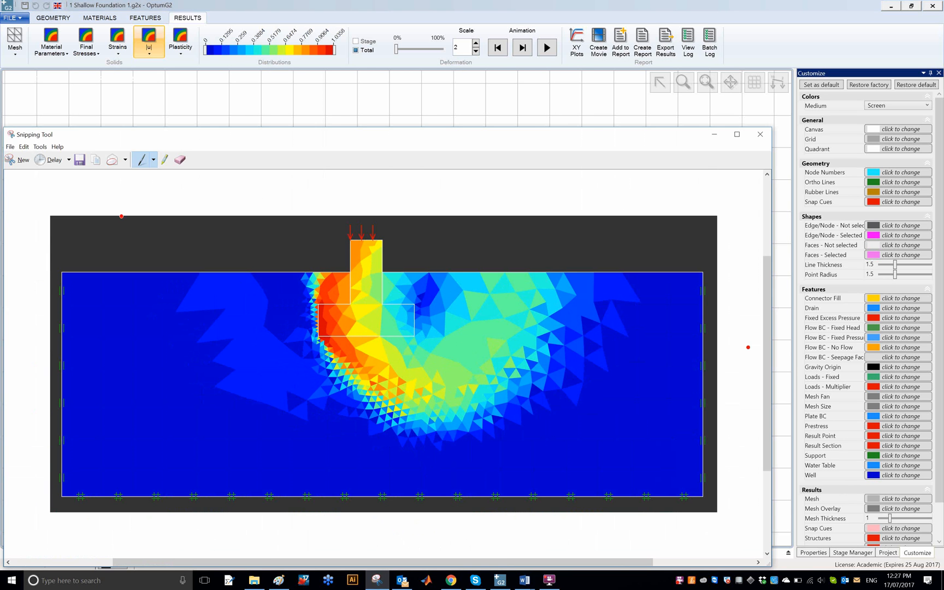
# Snip the white-canvas gridded result region and bring the capture tool back up.
pyautogui.click(22, 160)
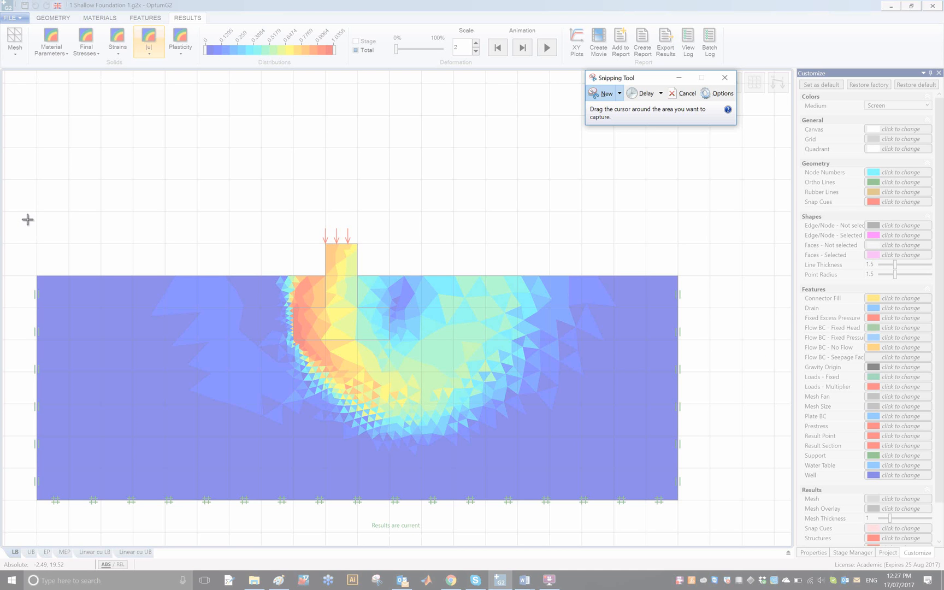
pyautogui.moveTo(27, 220); pyautogui.dragTo(274, 415)
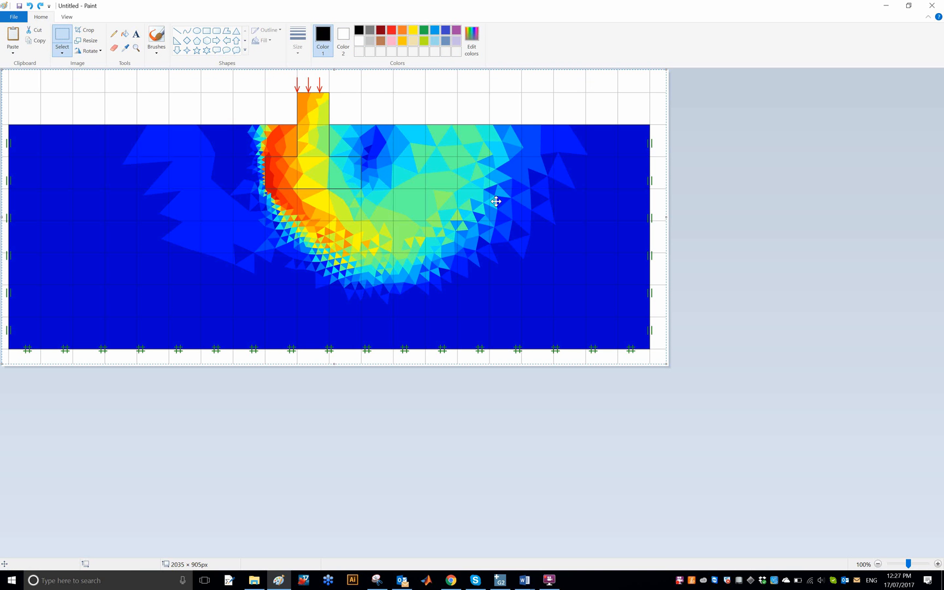
pyautogui.moveTo(672, 356)
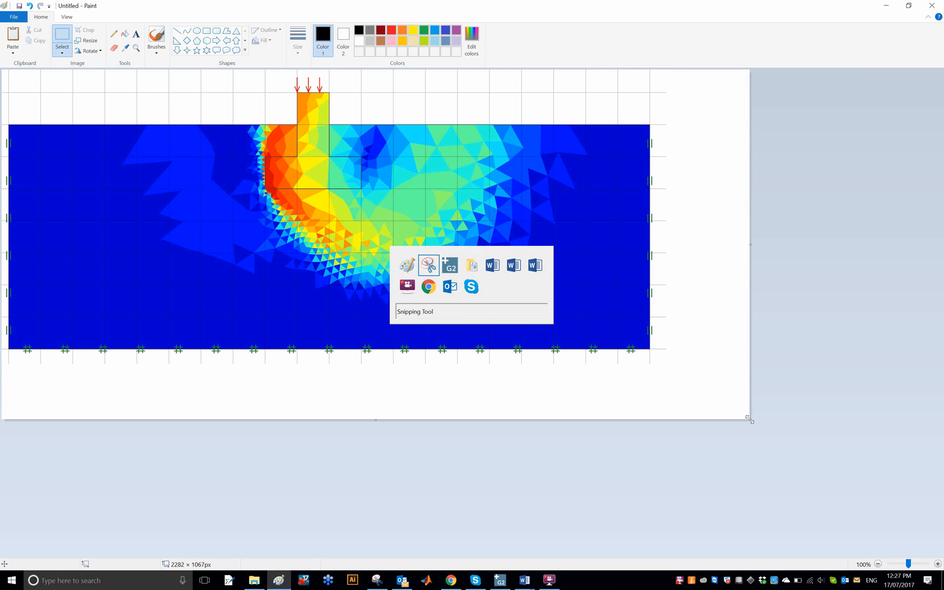
pyautogui.click(523, 580)
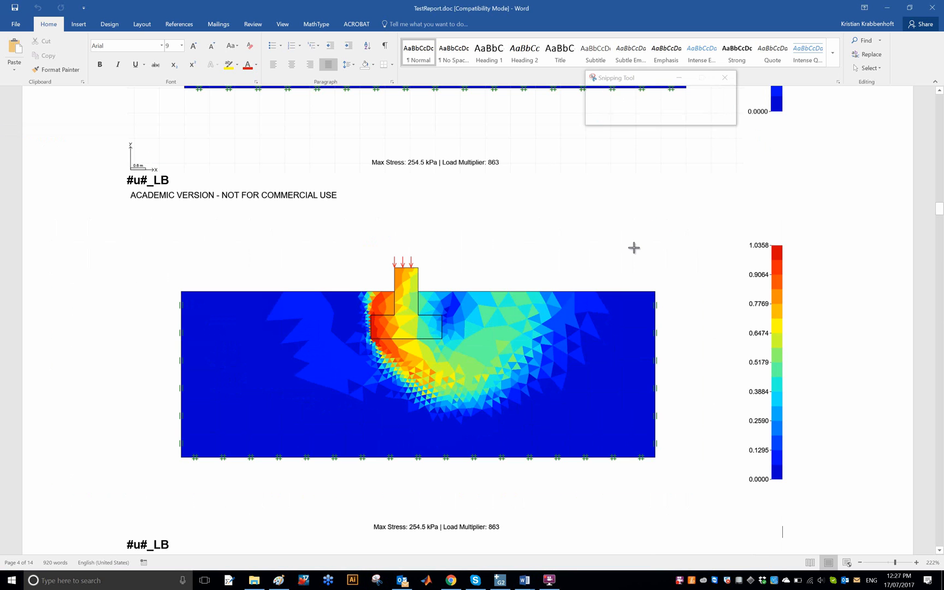
# Capture the colour bar from the Word report and place it right of the result image in Paint.
pyautogui.click(602, 93)
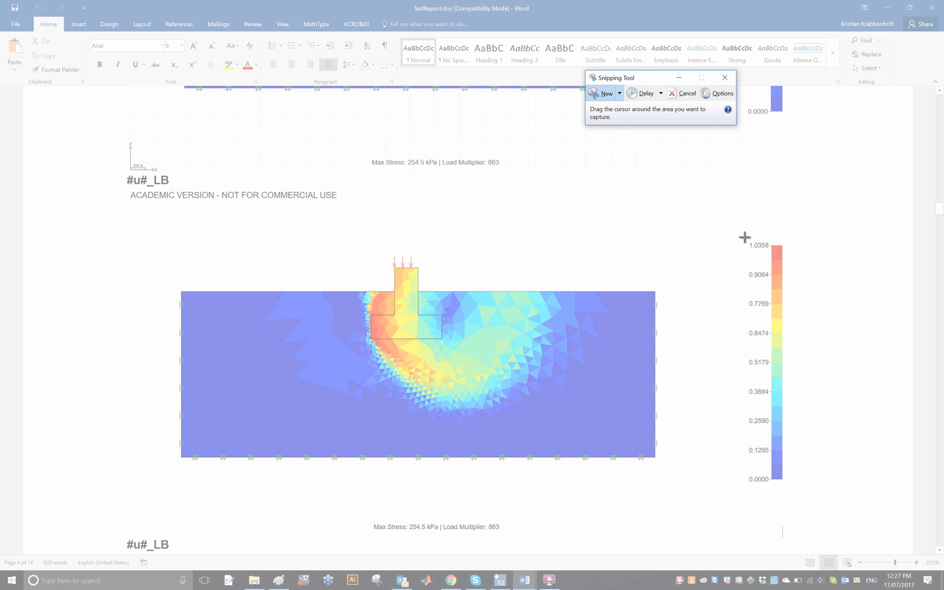
pyautogui.moveTo(744, 237); pyautogui.dragTo(790, 488)
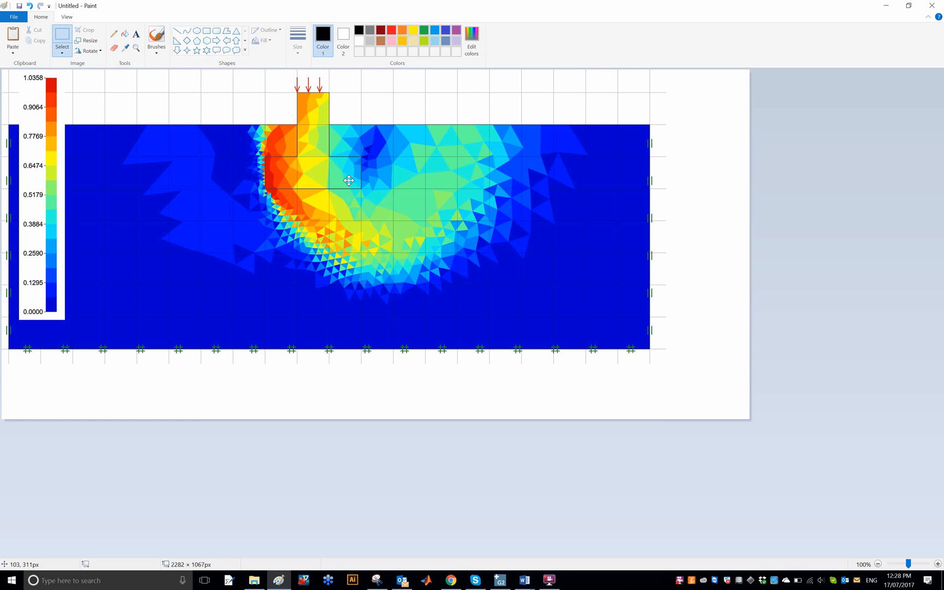
pyautogui.moveTo(43, 193); pyautogui.dragTo(692, 175)
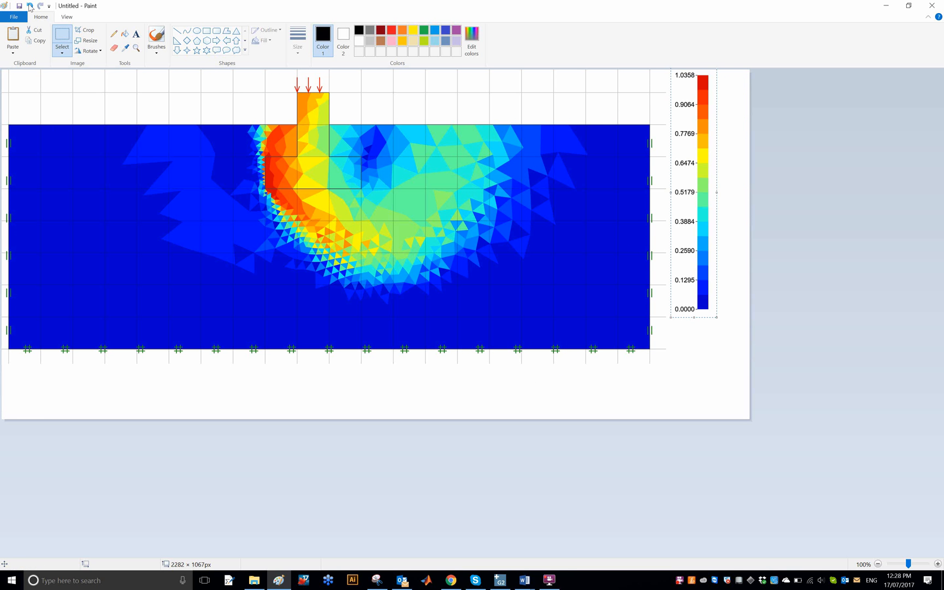
# Resize the pasted colour bar to about 135% so it matches the plot height.
pyautogui.click(66, 17)
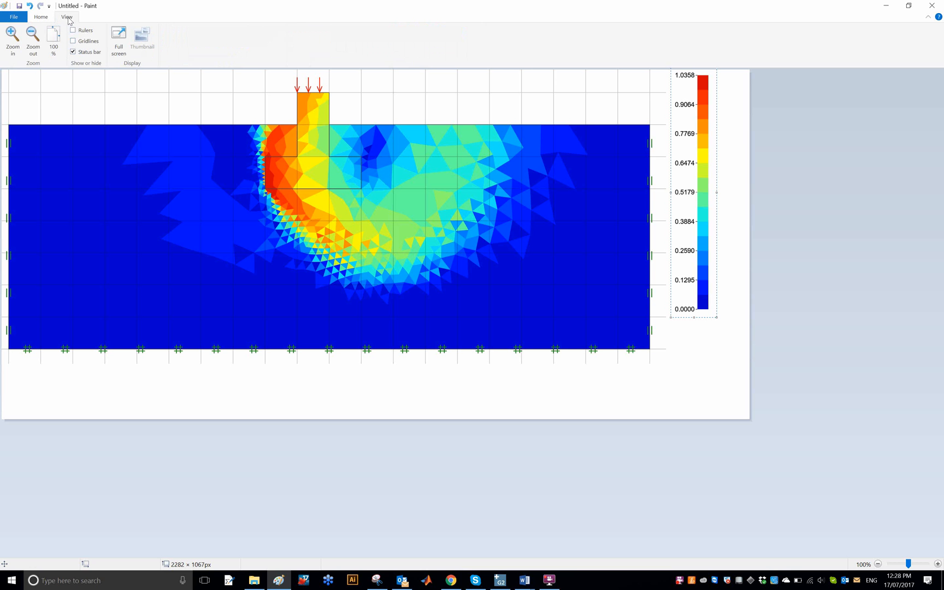
pyautogui.click(38, 18)
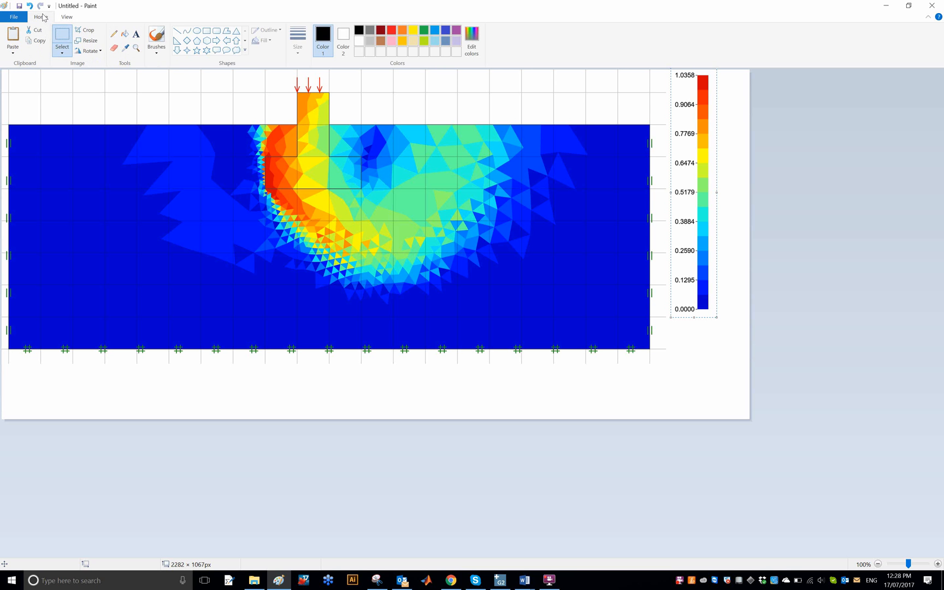
pyautogui.click(86, 41)
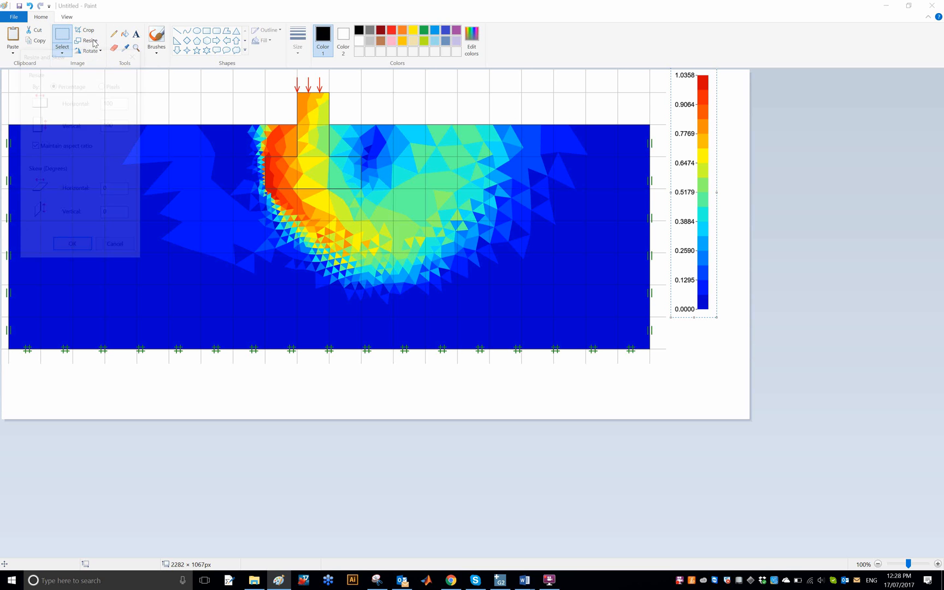
pyautogui.click(88, 40)
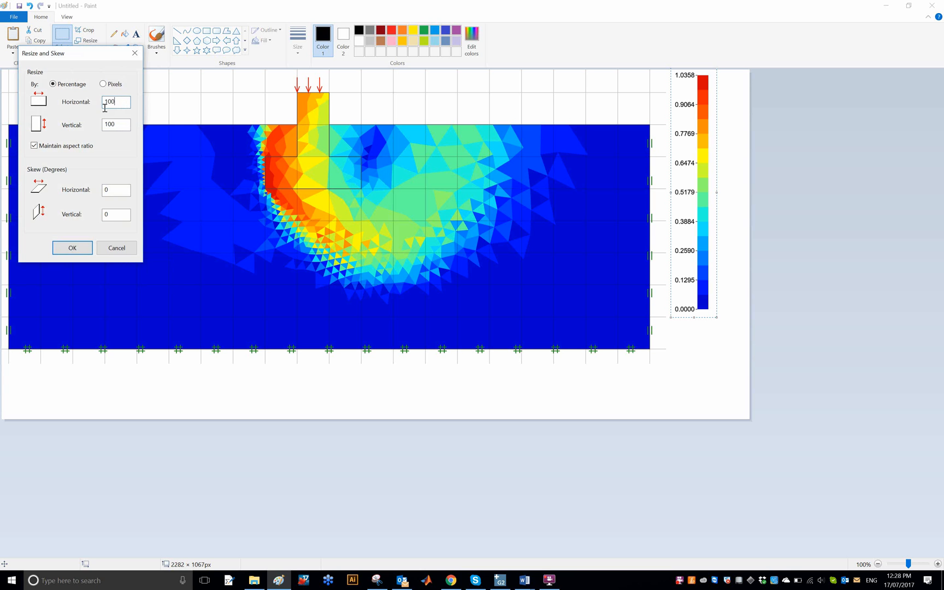
pyautogui.tripleClick(116, 103)
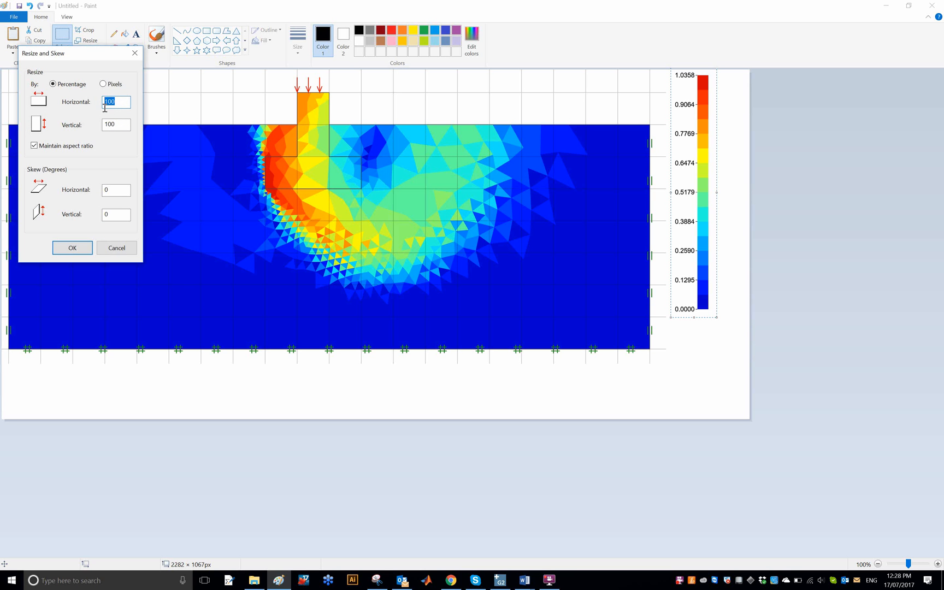
pyautogui.write('134')
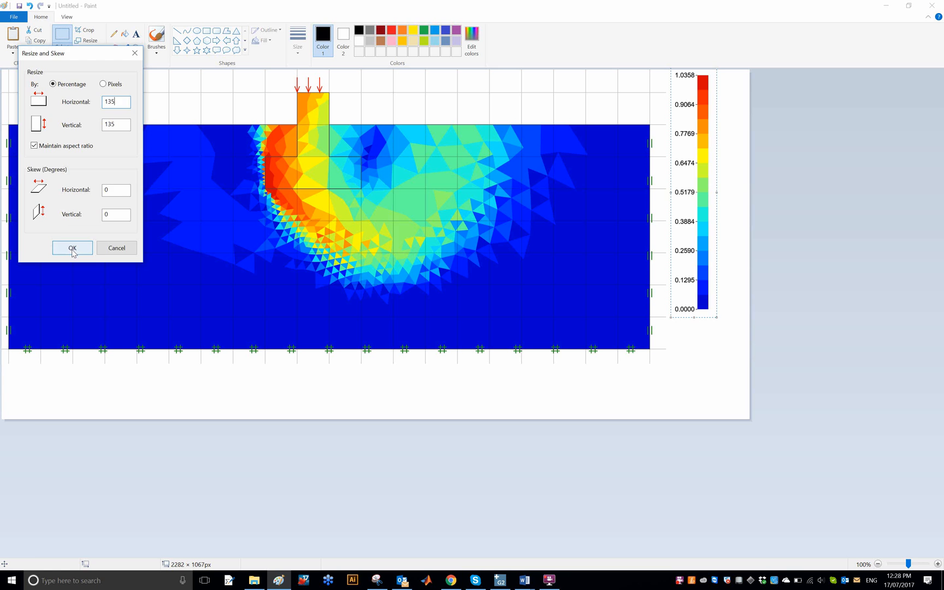
pyautogui.click(72, 248)
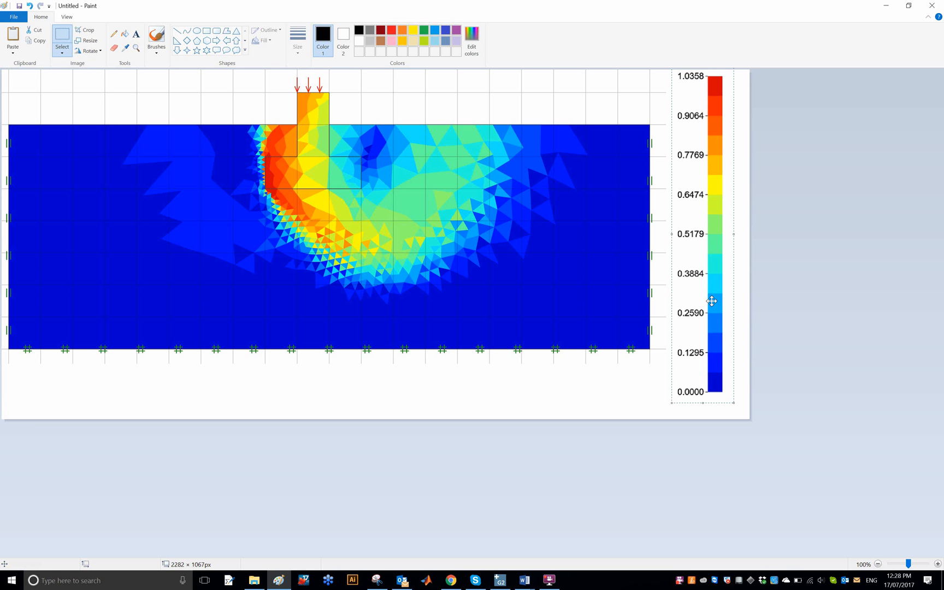
pyautogui.moveTo(764, 505)
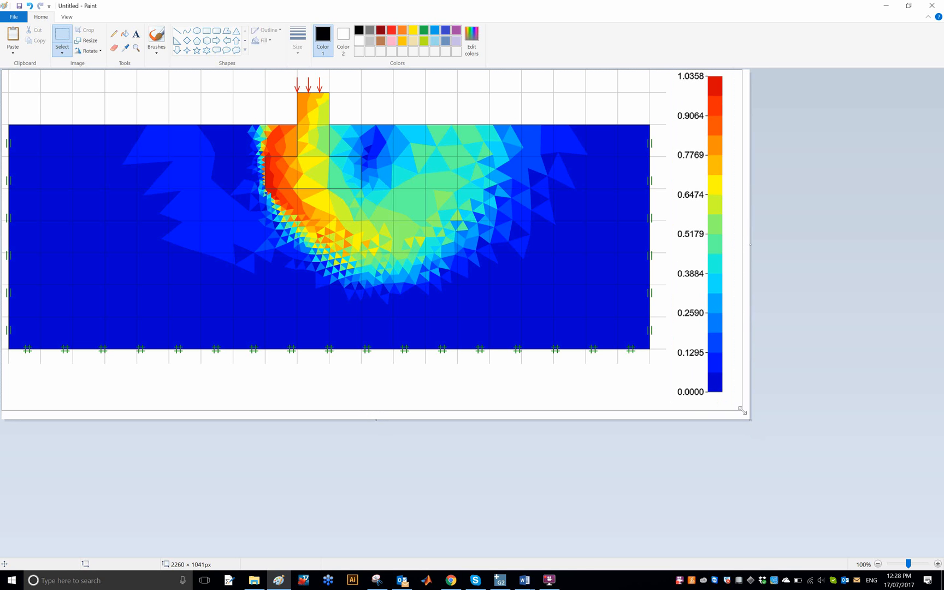
# Trim the canvas tightly around the image and colour bar, about 2219 × 1012 pixels.
pyautogui.moveTo(744, 411); pyautogui.dragTo(728, 401)
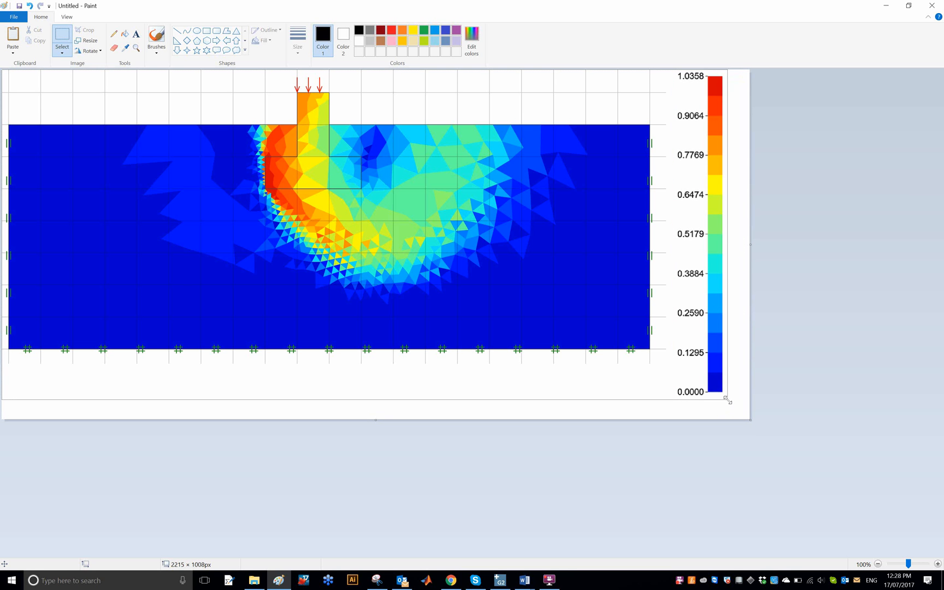
pyautogui.moveTo(728, 402); pyautogui.dragTo(730, 404)
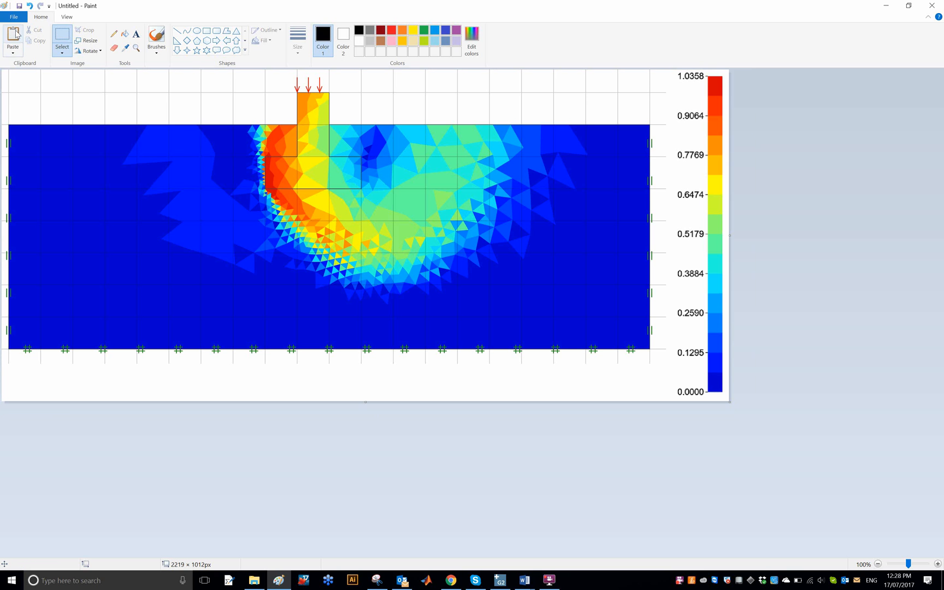
# Save the combined image as a PNG in Documents using the TestImage name suggestion.
pyautogui.click(11, 17)
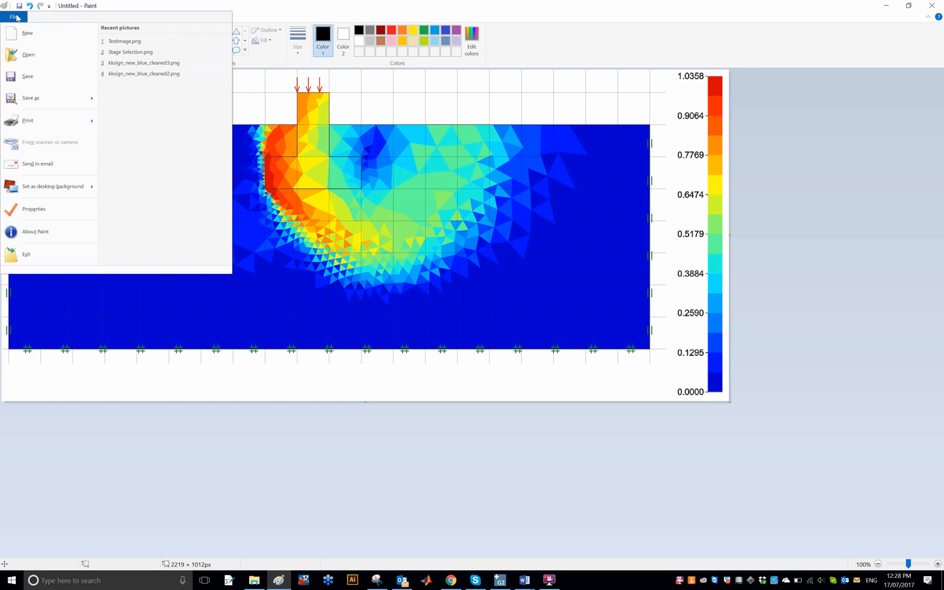
pyautogui.moveTo(41, 98)
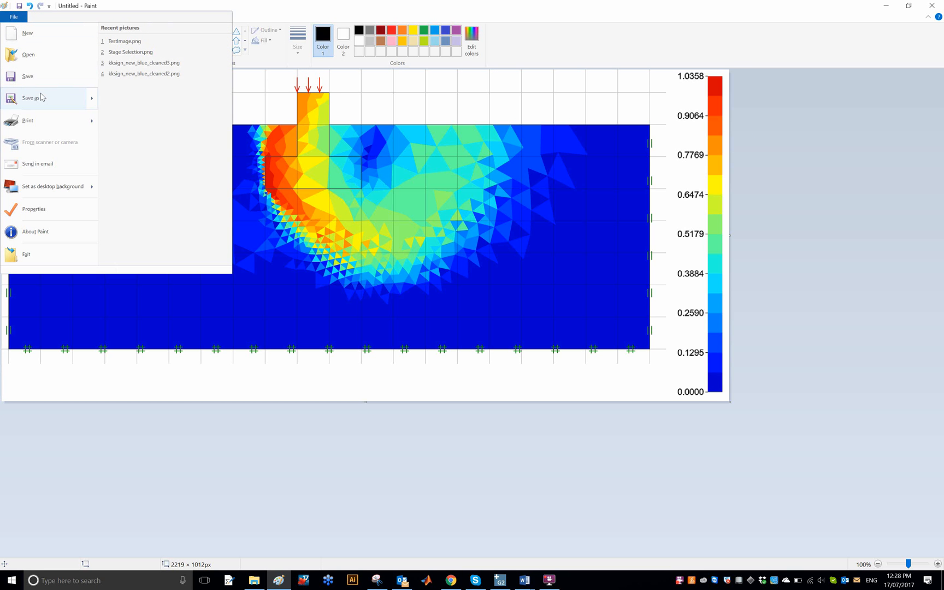
pyautogui.click(30, 98)
pyautogui.write('T')
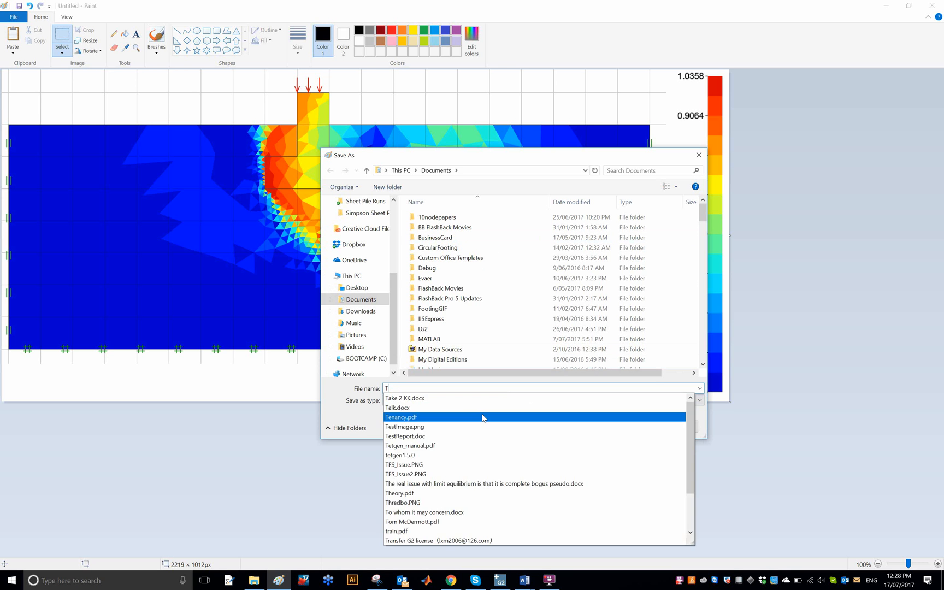
pyautogui.write('et')
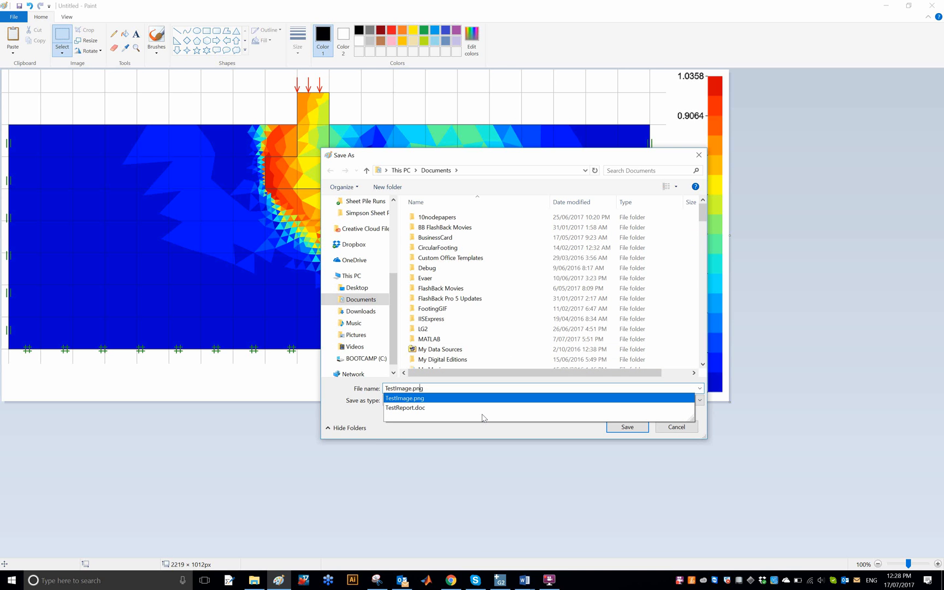
pyautogui.click(627, 427)
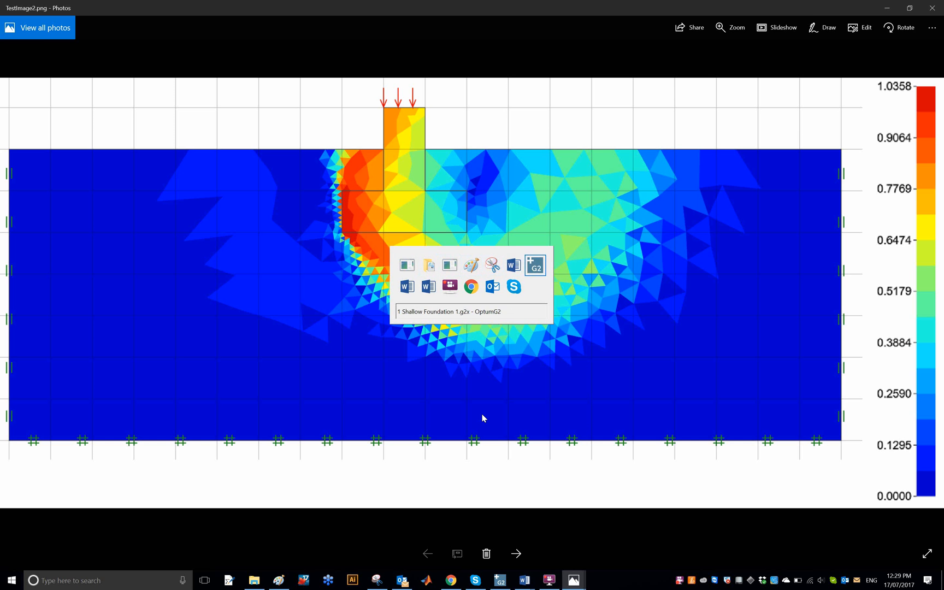
# Switch from Photos back to the OptumG2 model.
pyautogui.click(535, 265)
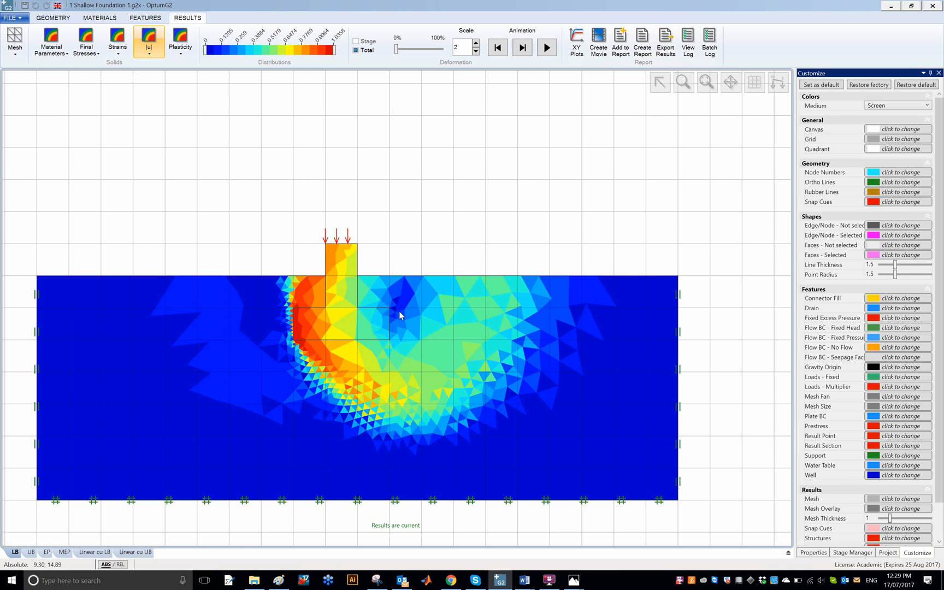
pyautogui.moveTo(399, 369)
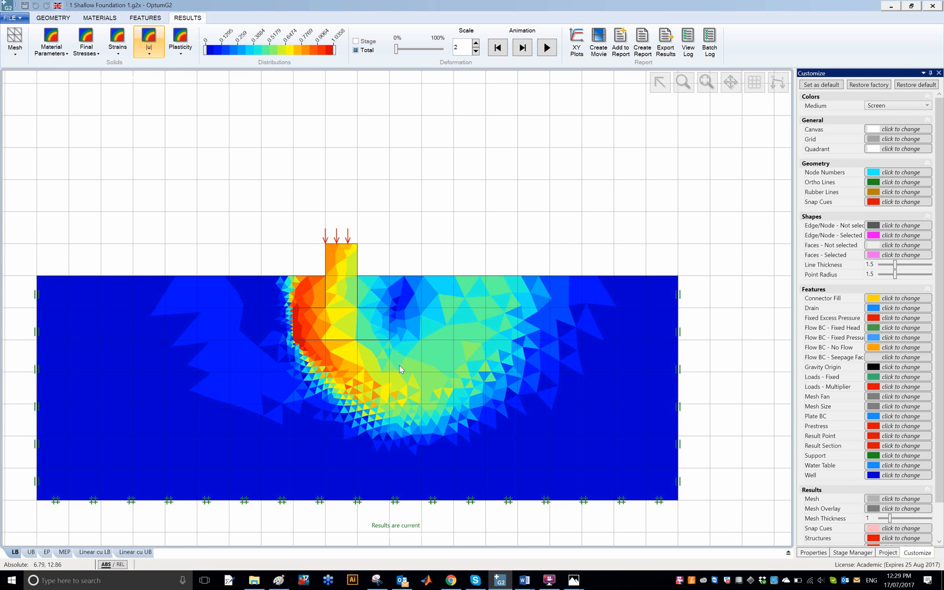
pyautogui.moveTo(458, 340)
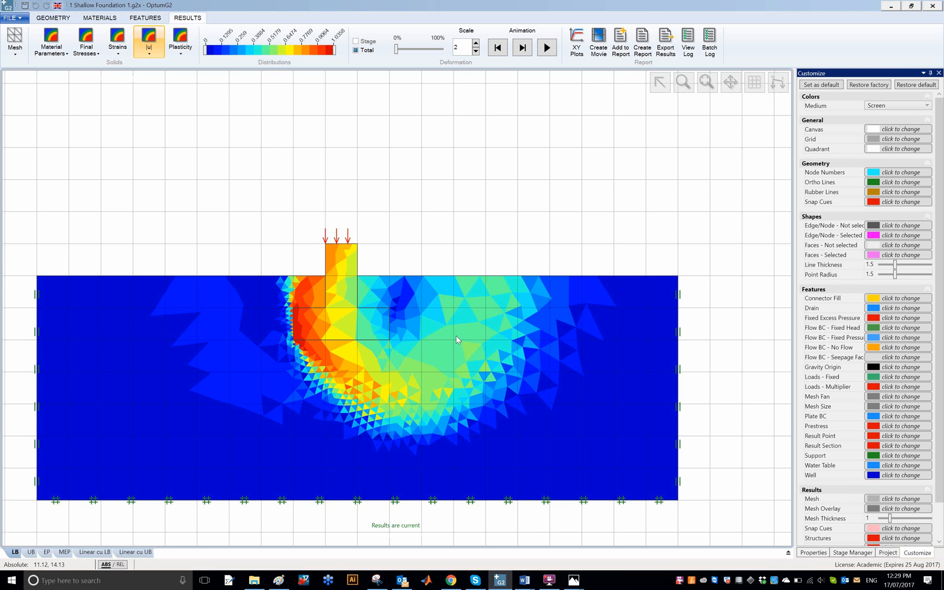
pyautogui.moveTo(361, 352)
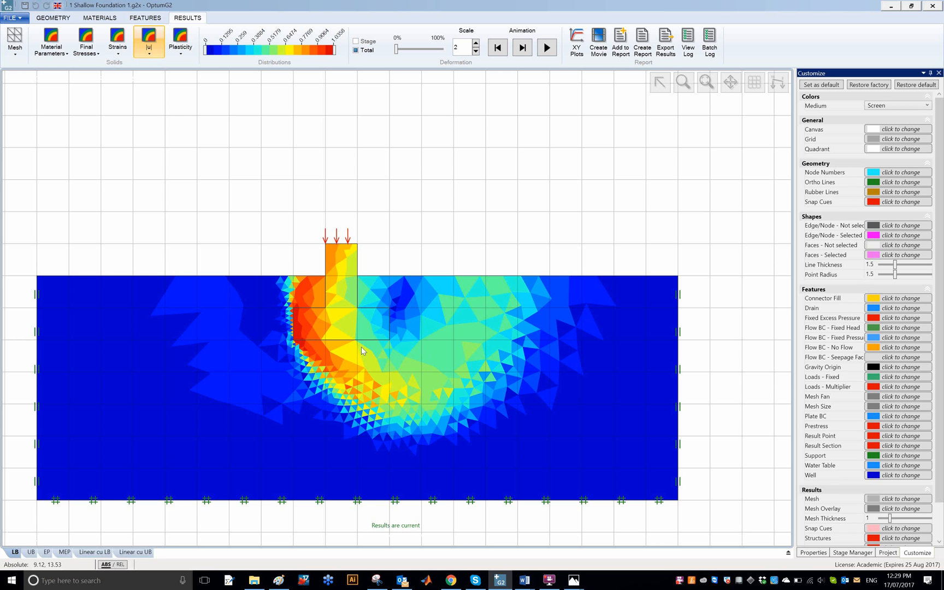
pyautogui.moveTo(649, 173)
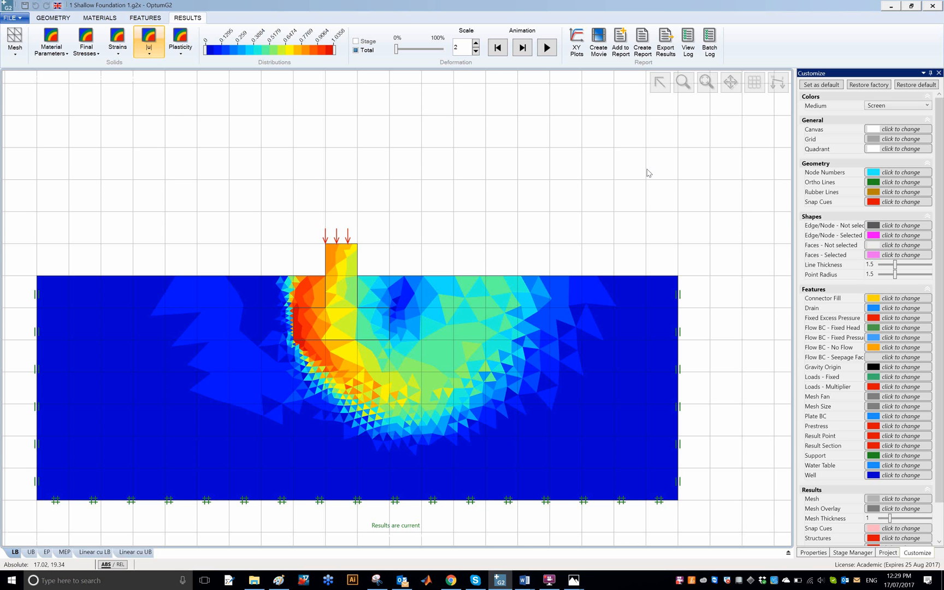
pyautogui.moveTo(405, 189)
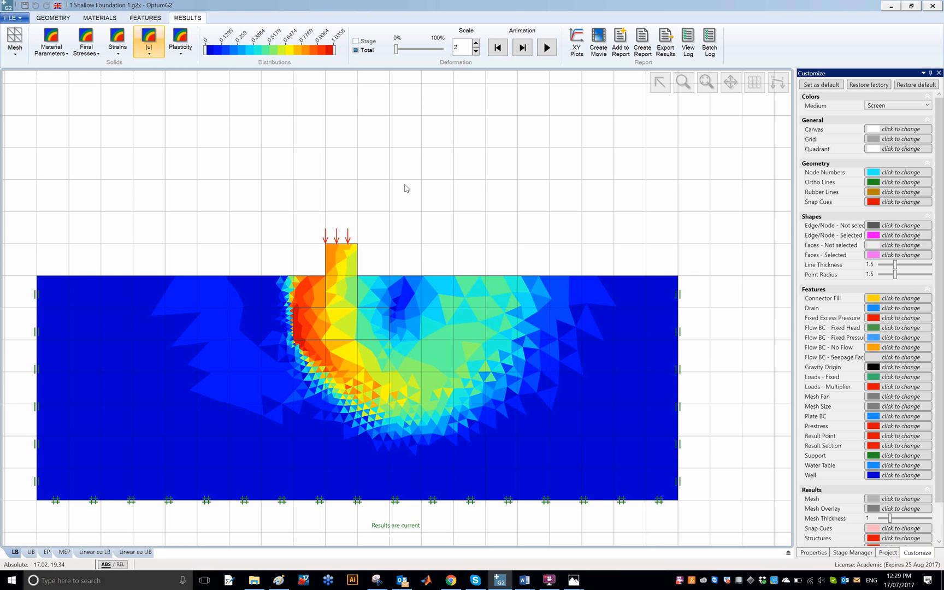